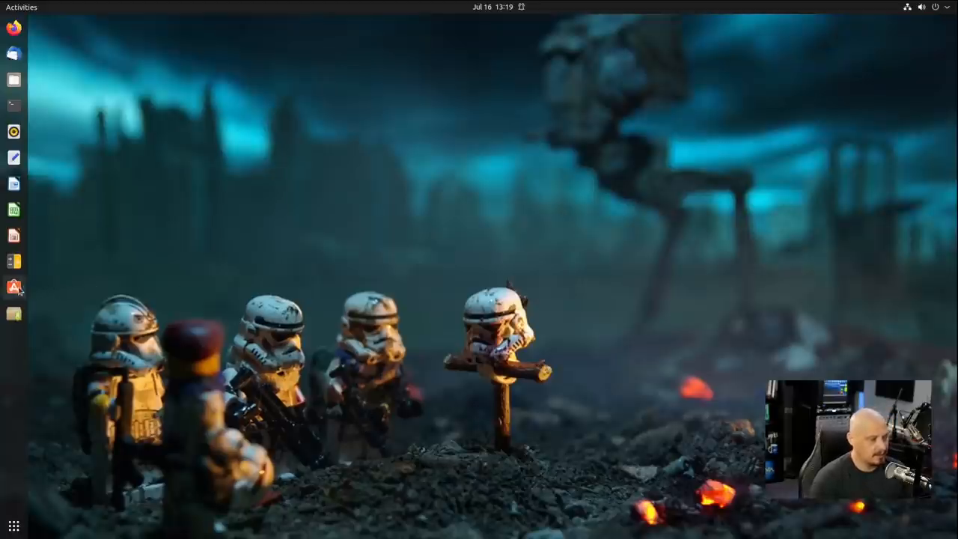
mouse_move(13, 288)
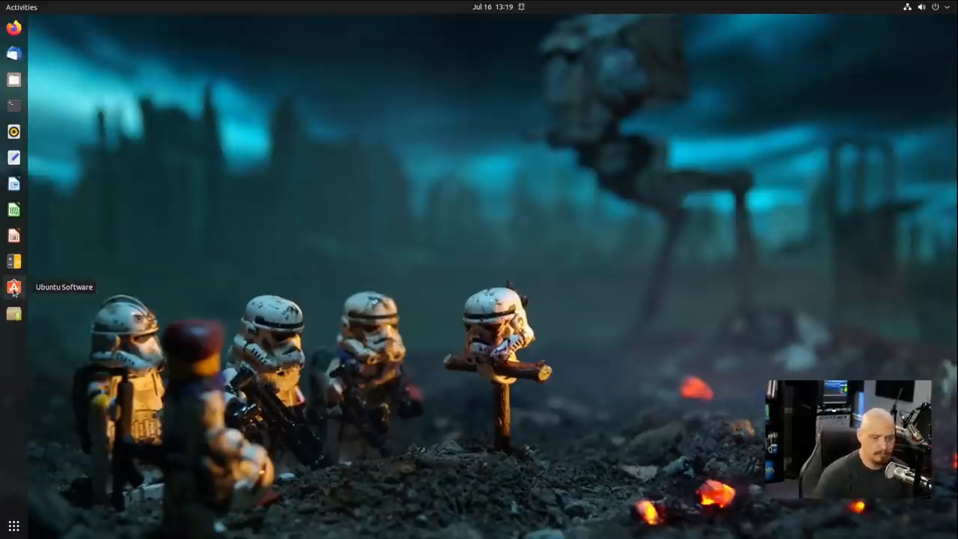
Step: Launch Ubuntu Software from the dock to reach its Explore page
click(13, 286)
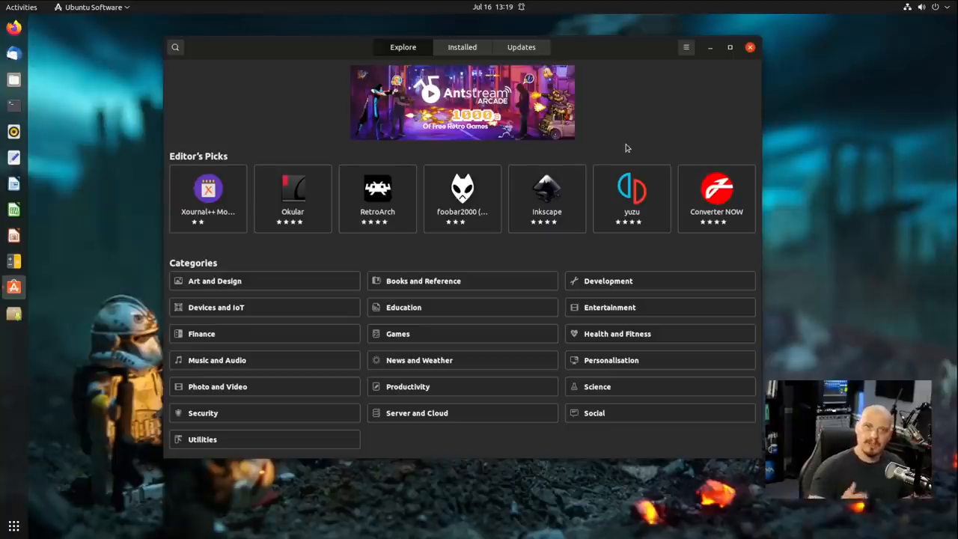
mouse_move(664, 106)
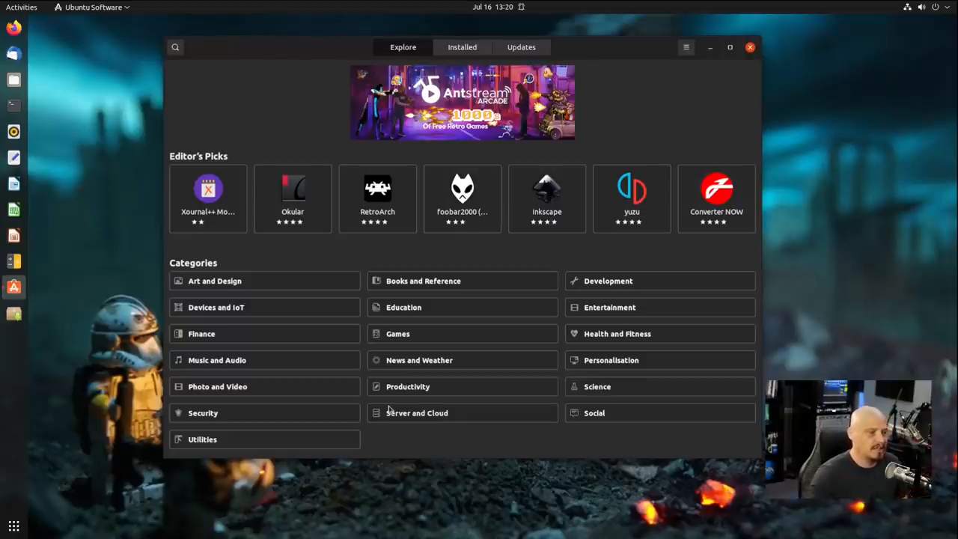
mouse_move(335, 357)
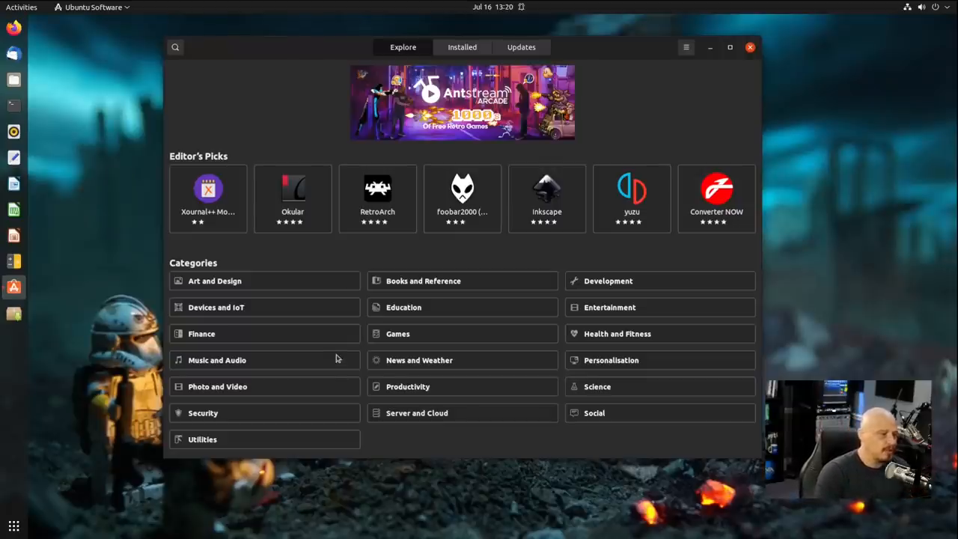
mouse_move(200, 303)
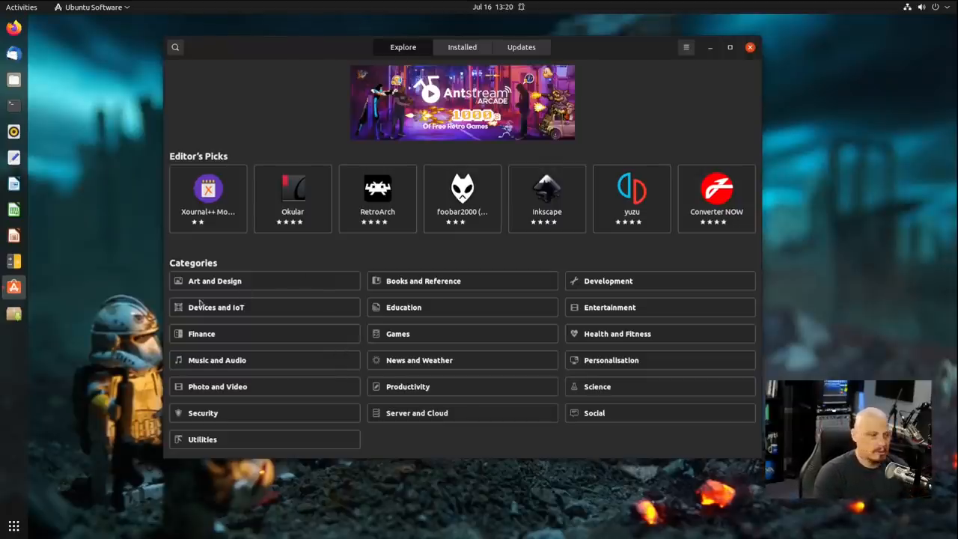
mouse_move(553, 265)
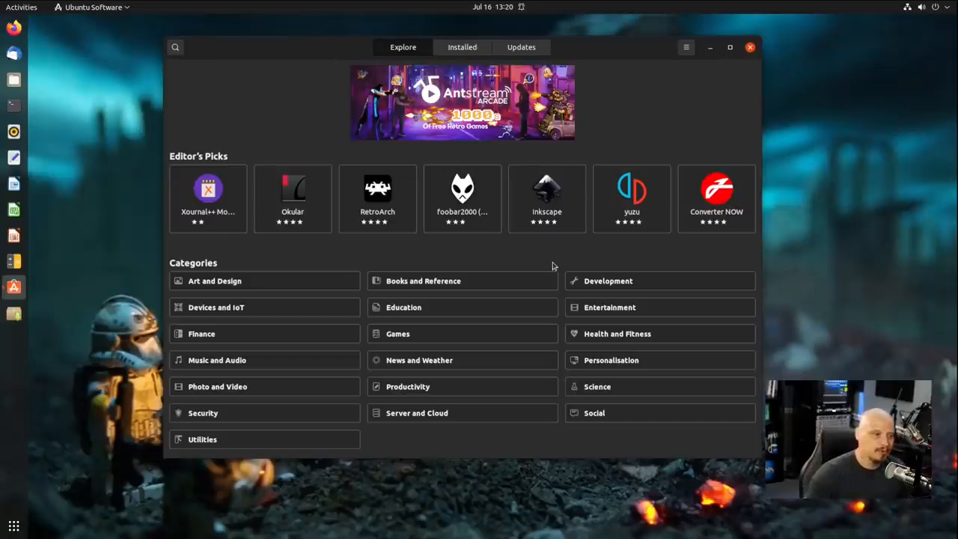
mouse_move(410, 265)
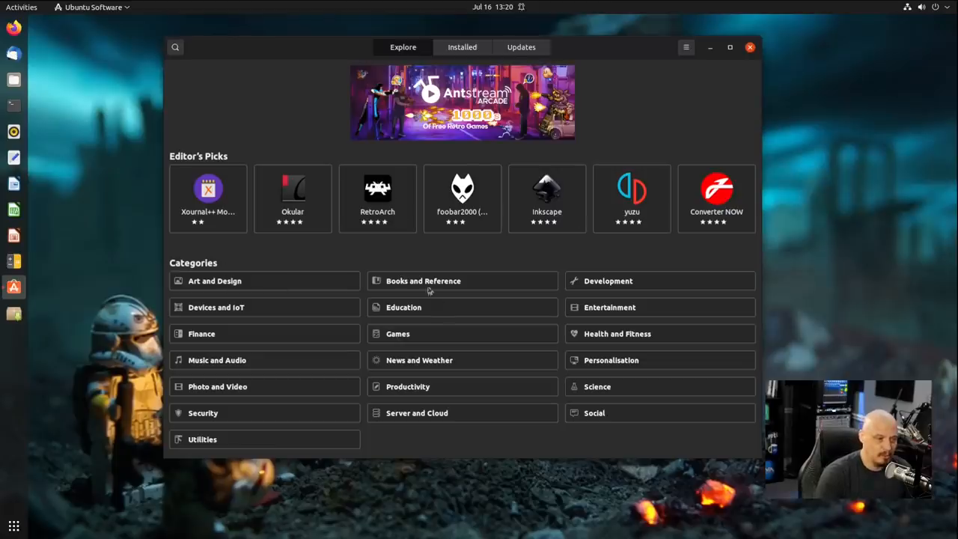
mouse_move(542, 348)
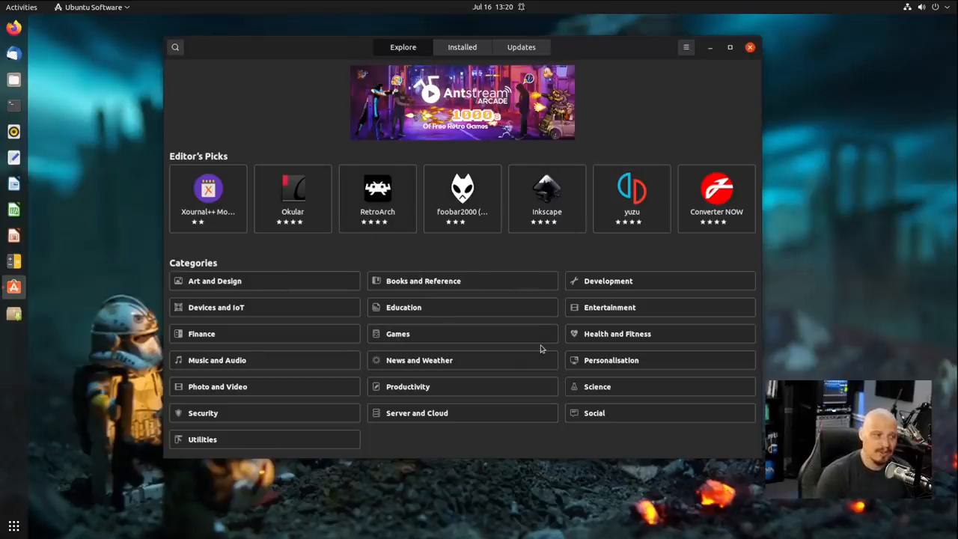
mouse_move(527, 387)
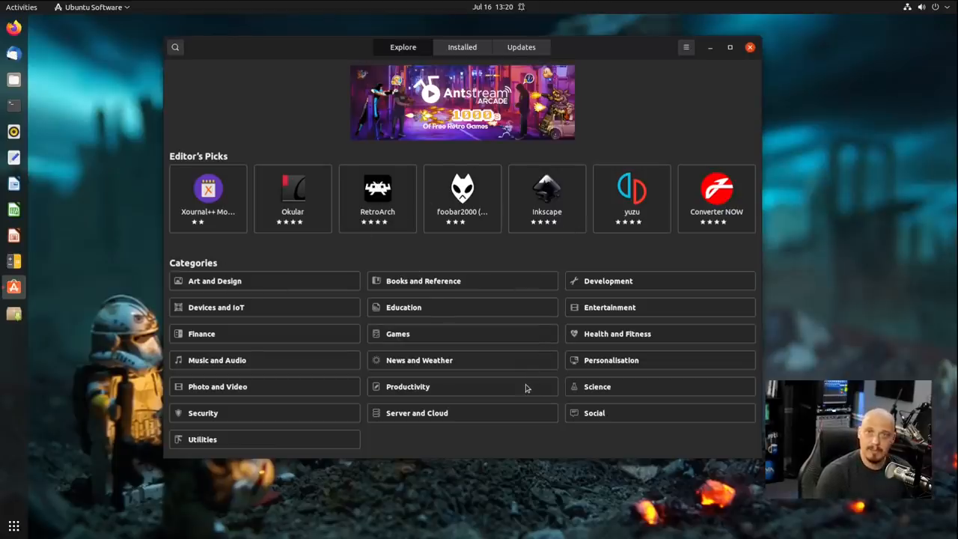
mouse_move(420, 317)
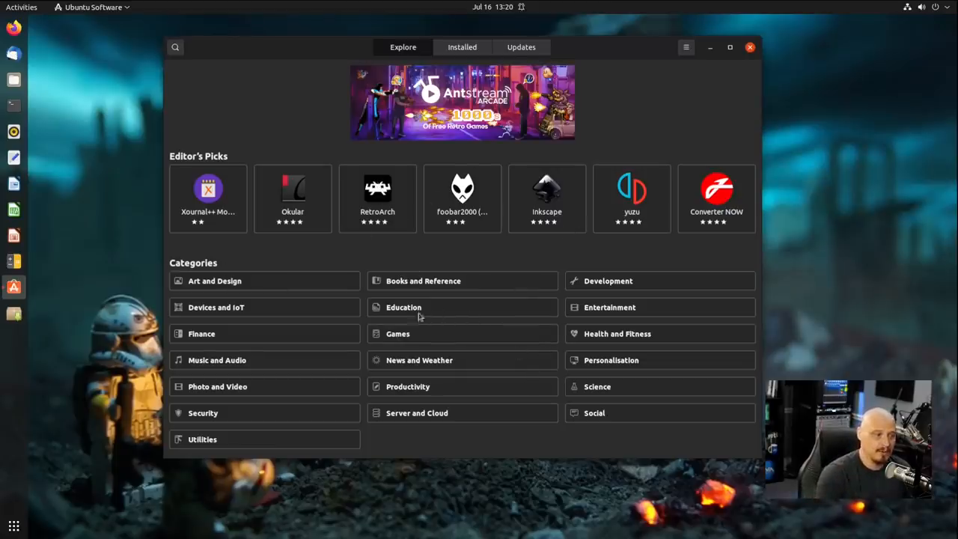
mouse_move(500, 411)
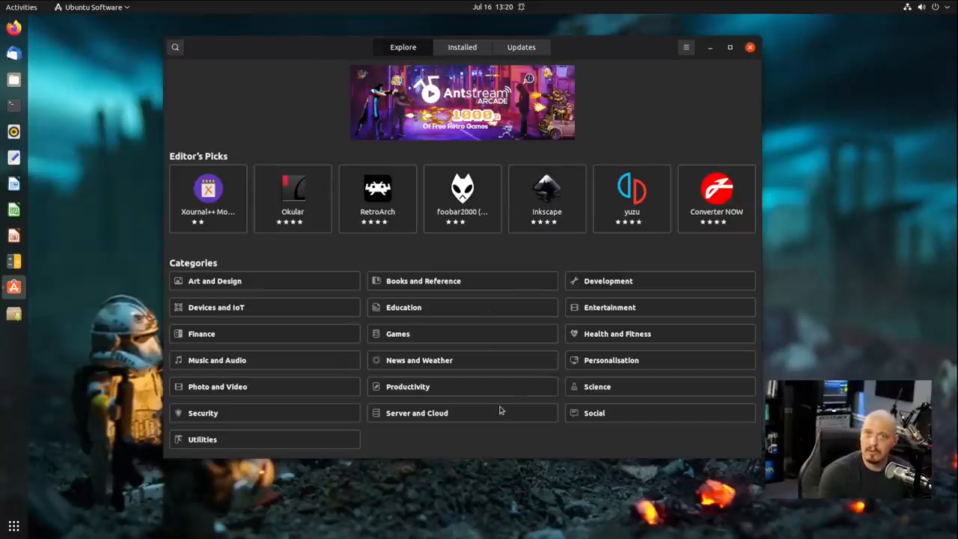
mouse_move(452, 253)
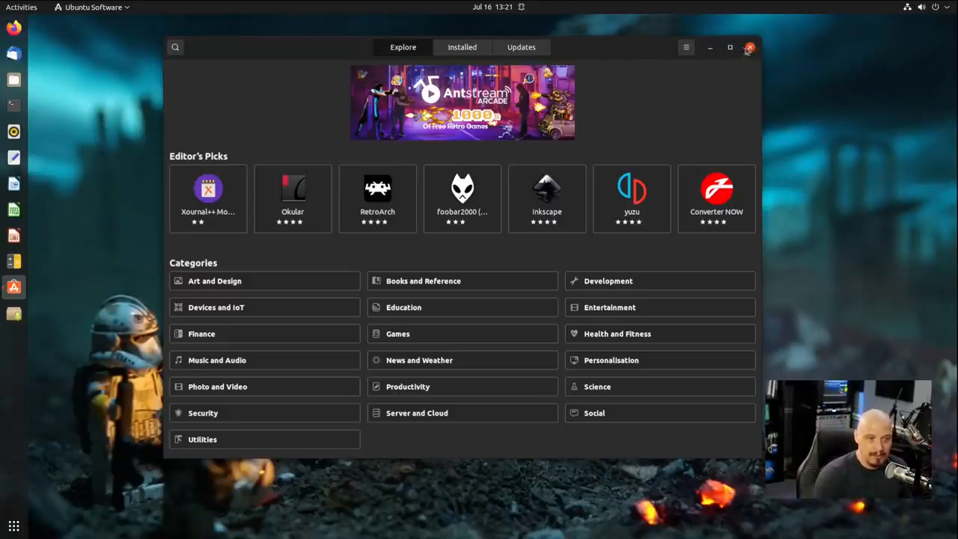
Step: Launch Synaptic, authenticate with the password, and maximize its window over 64,689 packages
click(749, 47)
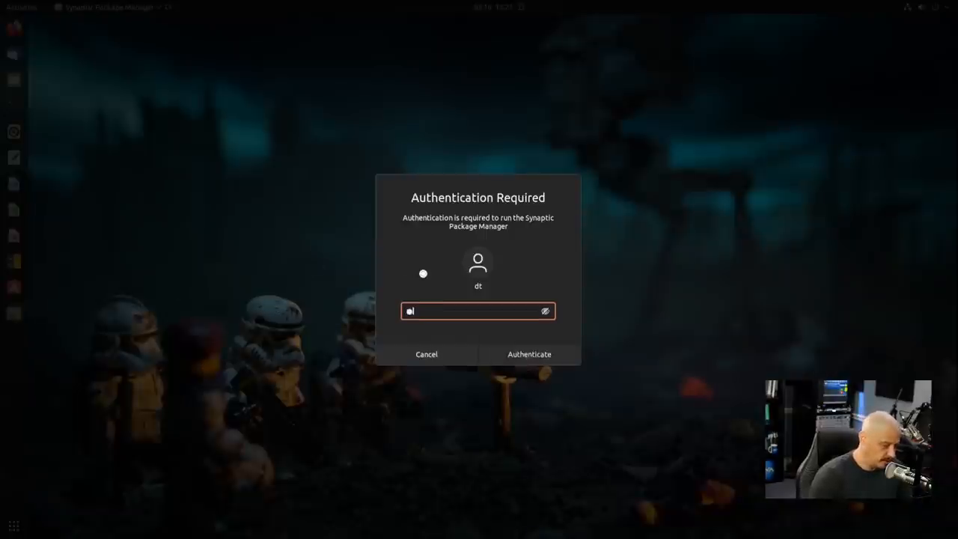
click(529, 354)
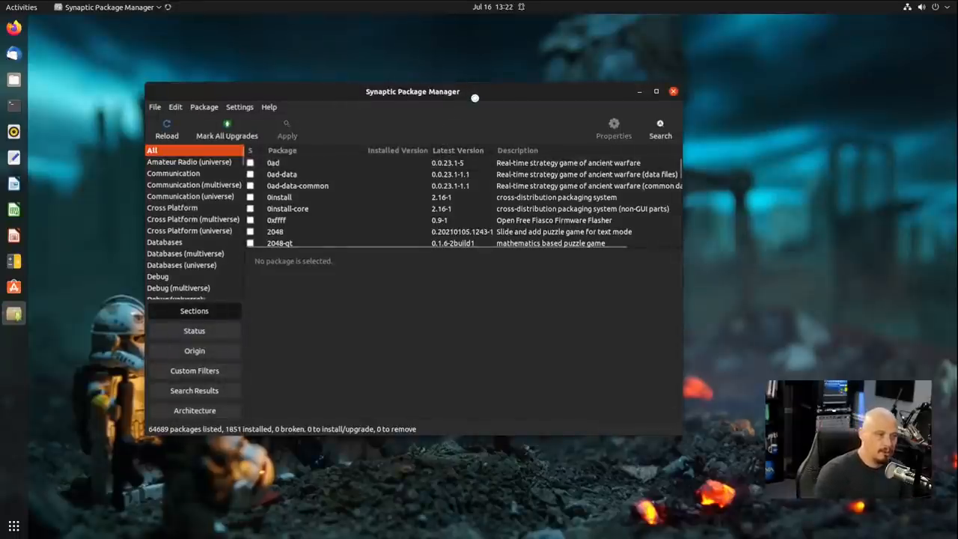
click(656, 90)
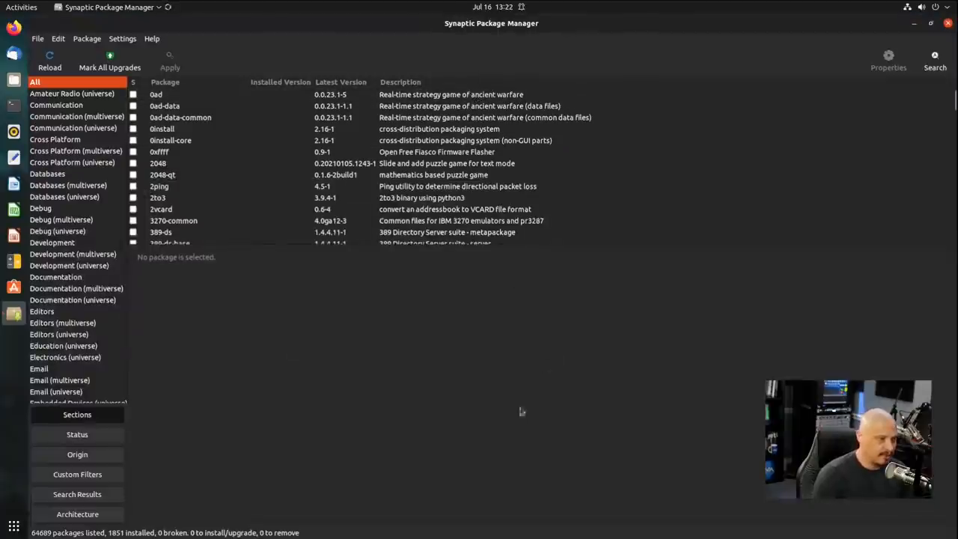
mouse_move(515, 487)
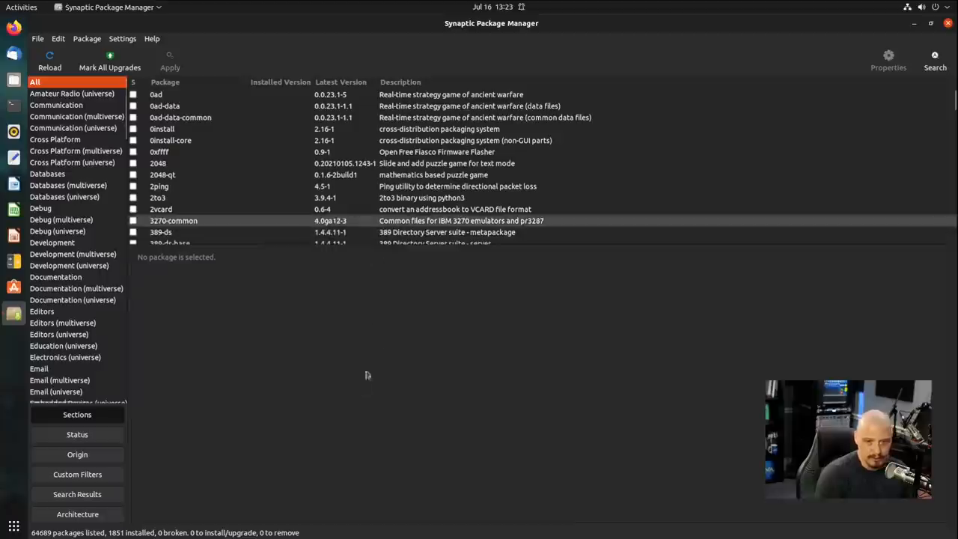
mouse_move(197, 471)
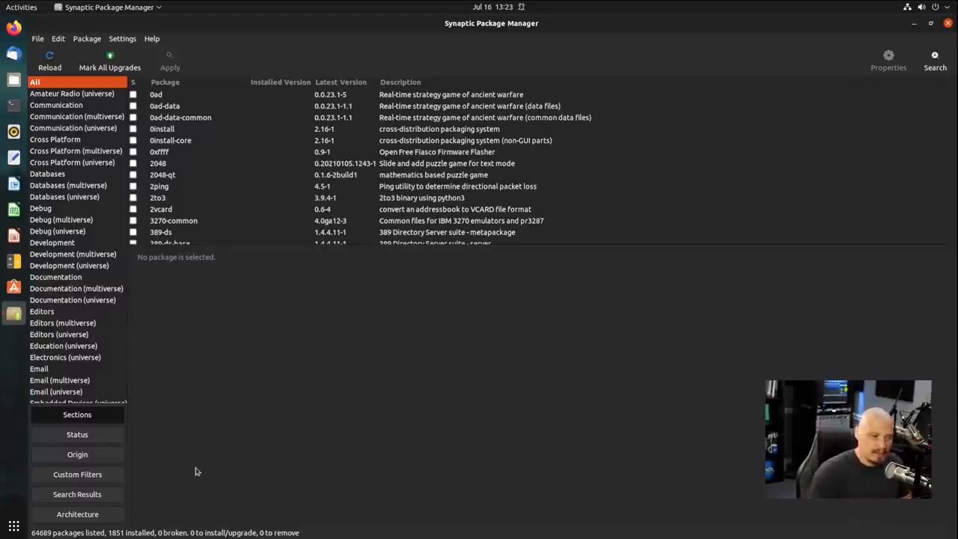
mouse_move(135, 377)
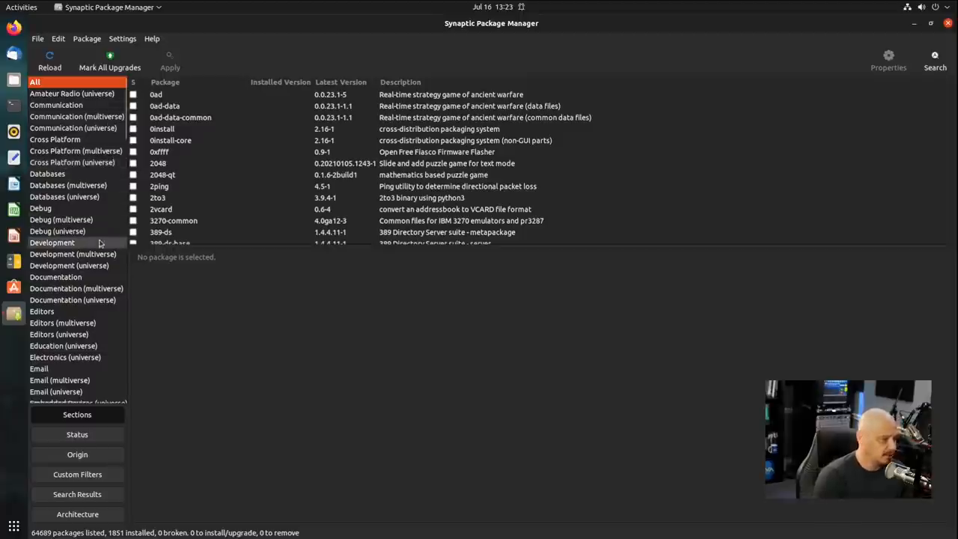
mouse_move(104, 374)
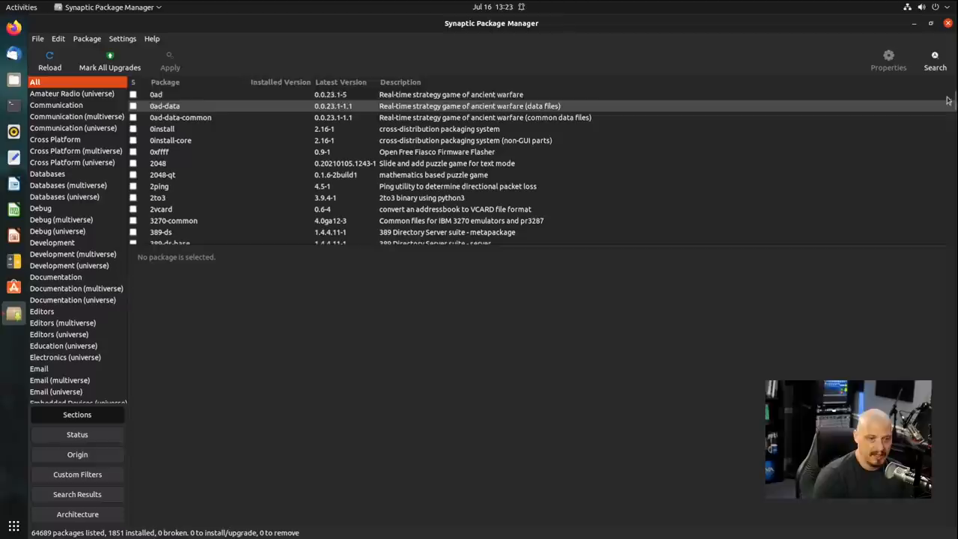
scroll(down, 3)
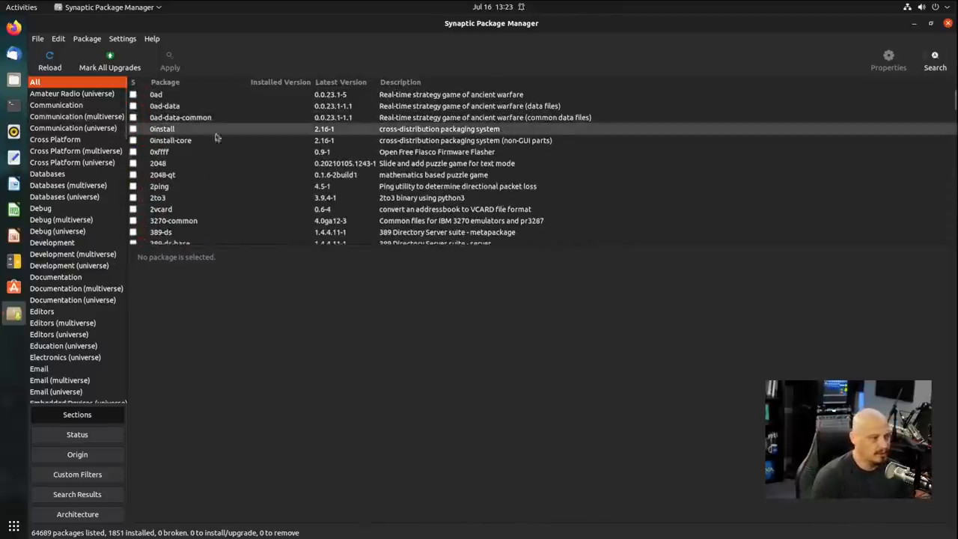
Step: Browse the Amateur Radio, Fonts and other sections, then return to All packages
click(72, 93)
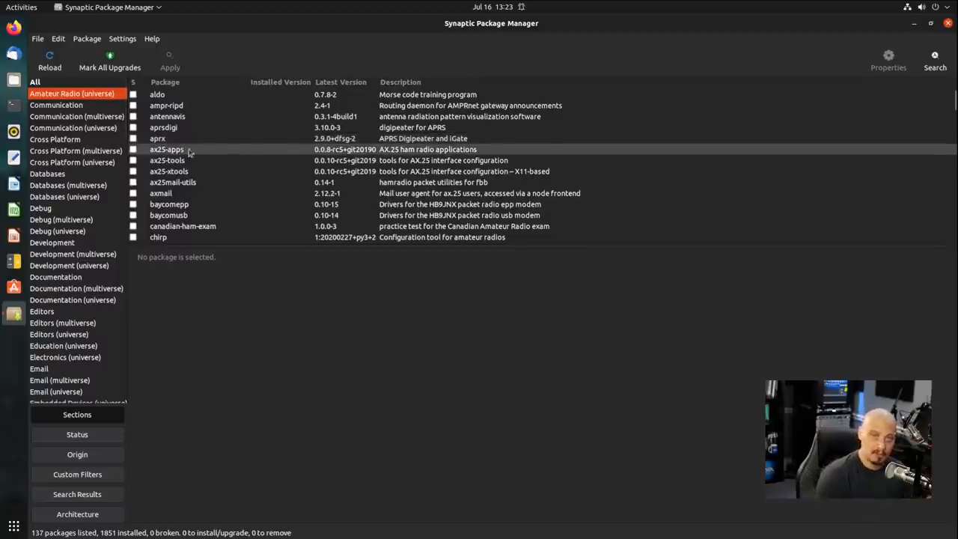
scroll(down, 3)
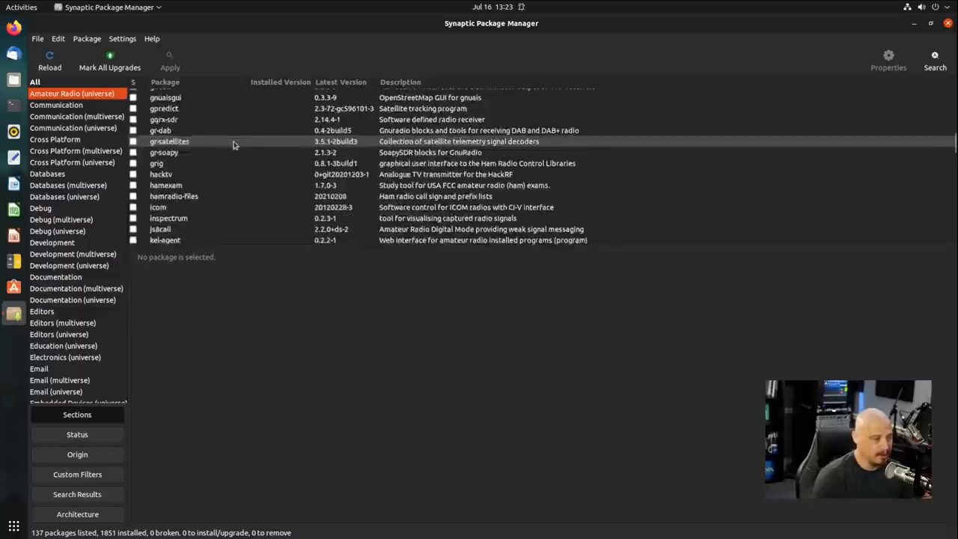
scroll(down, 3)
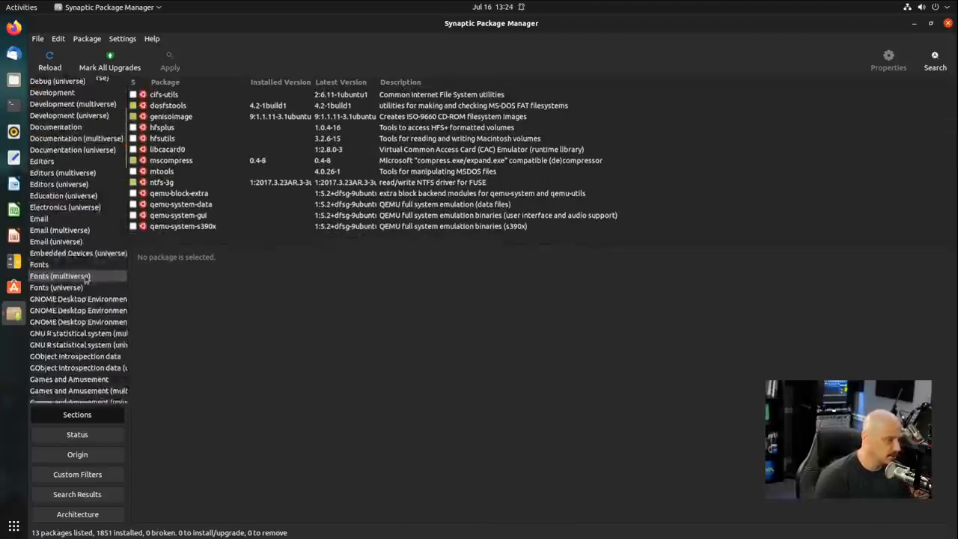
click(39, 226)
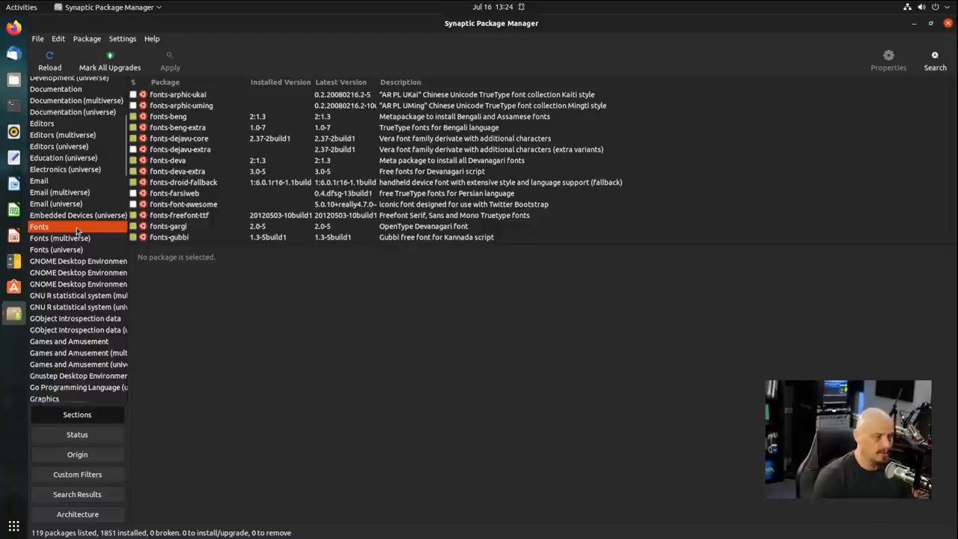
scroll(down, 3)
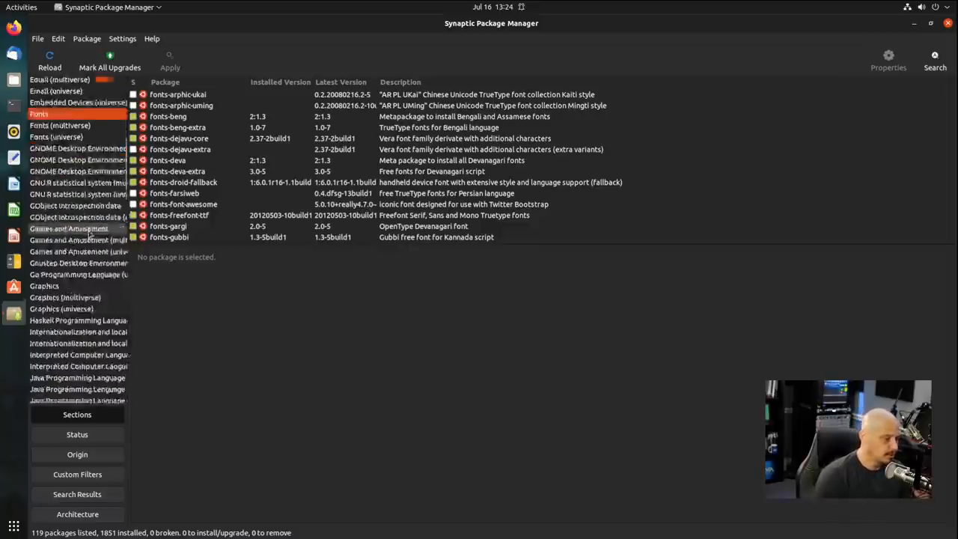
scroll(down, 3)
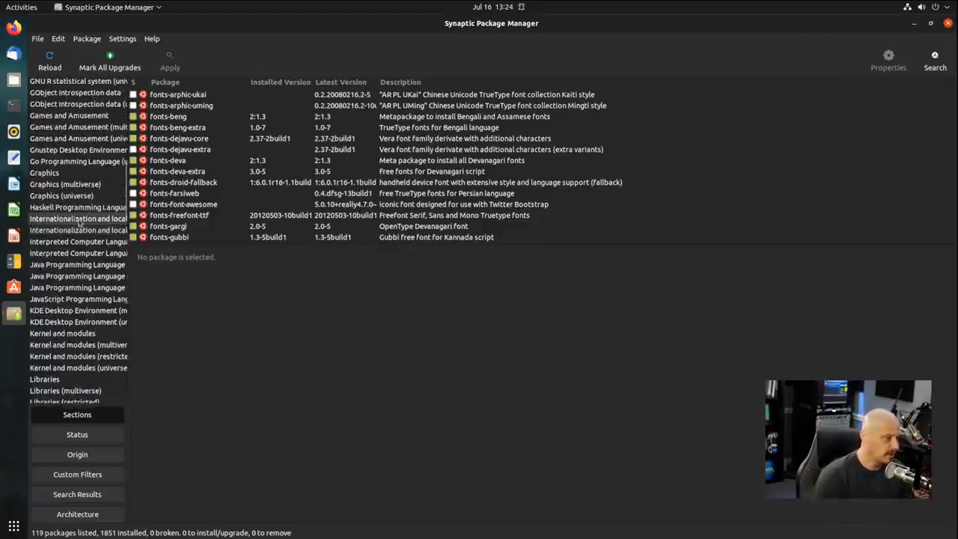
click(78, 207)
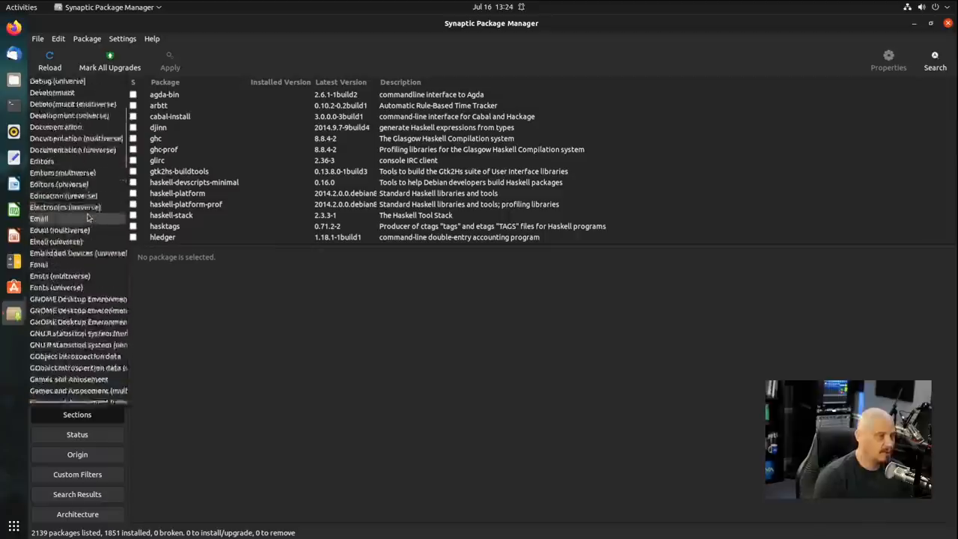
click(72, 93)
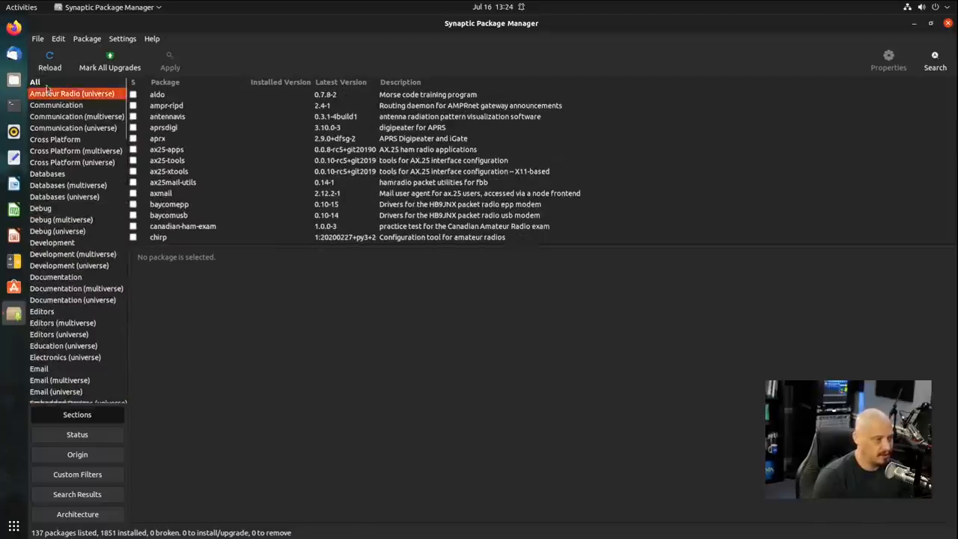
click(34, 82)
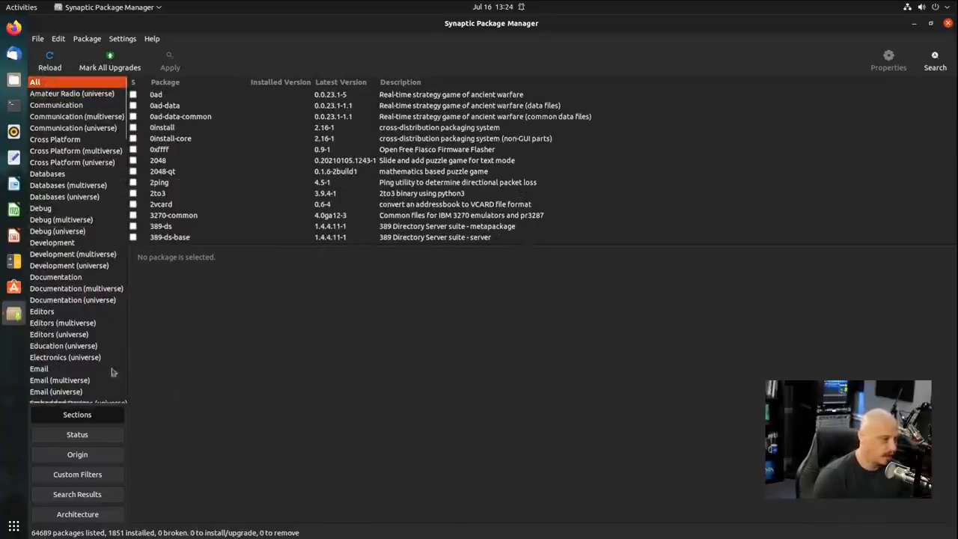
Step: View installed and not-installed packages by Status, then switch to Custom Filters grouping
click(78, 434)
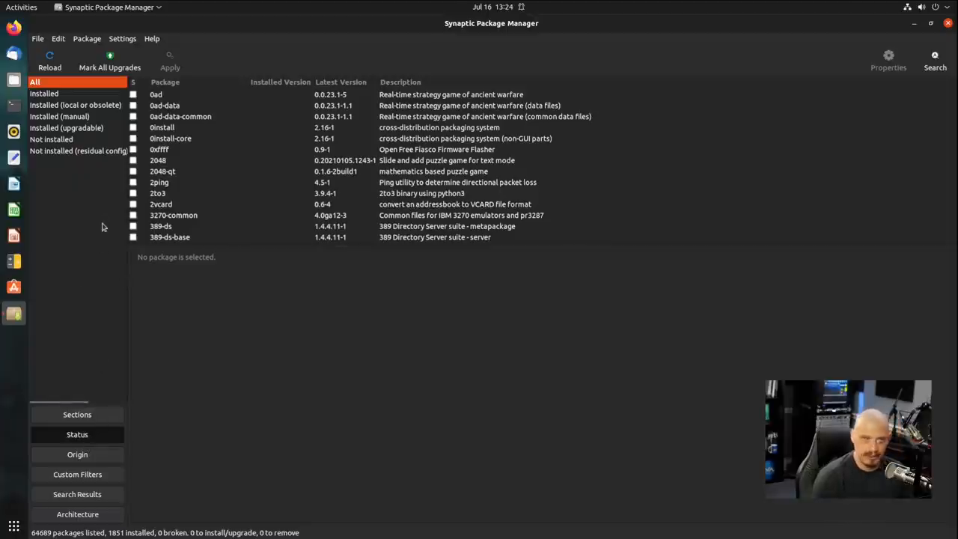
click(59, 116)
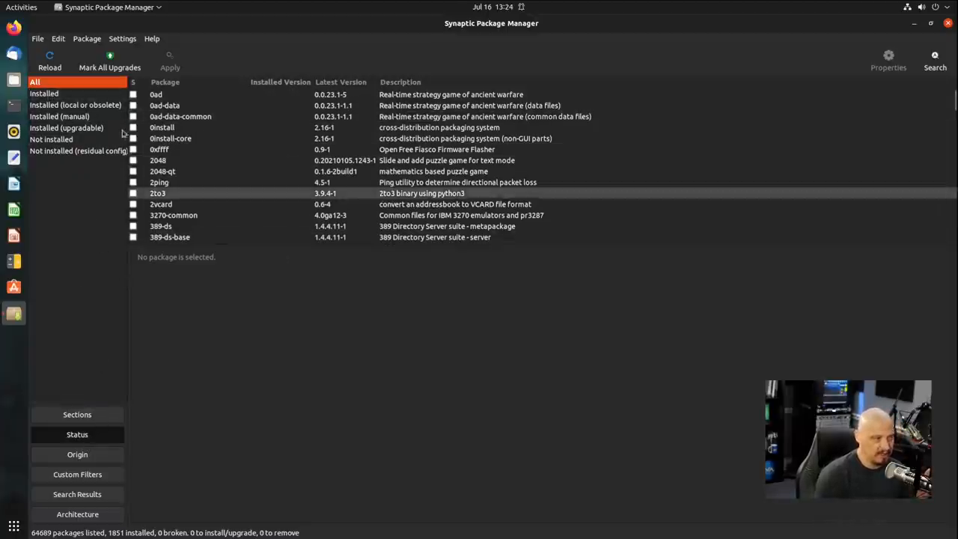
click(43, 93)
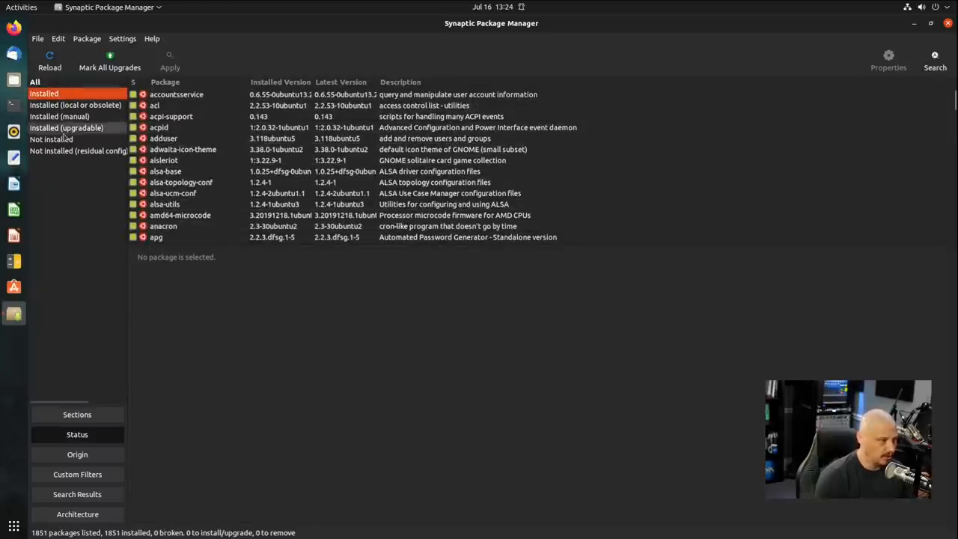
click(51, 138)
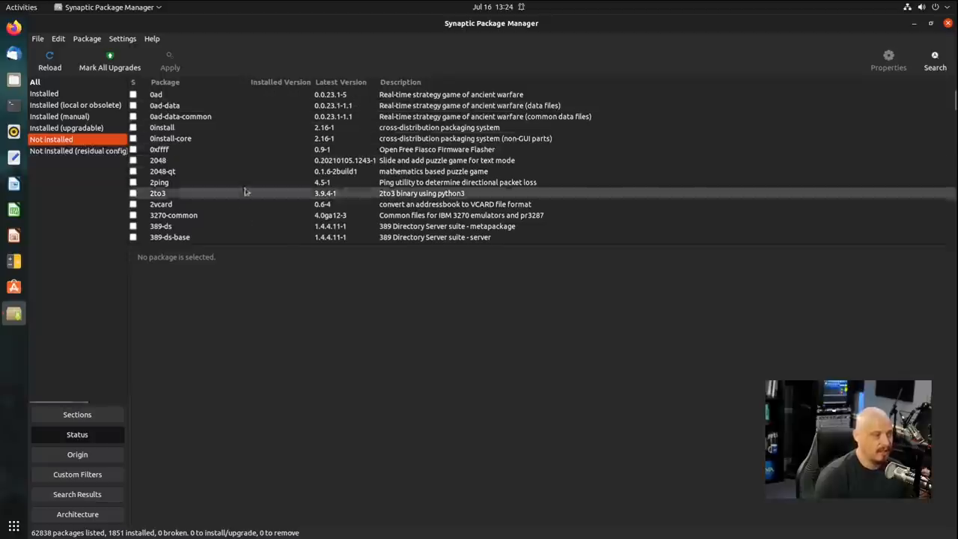
click(35, 82)
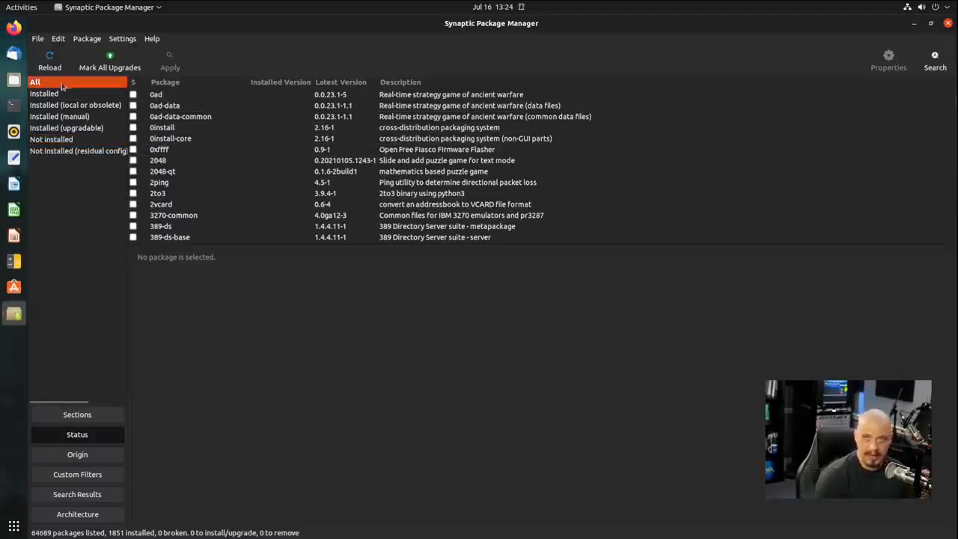
mouse_move(557, 453)
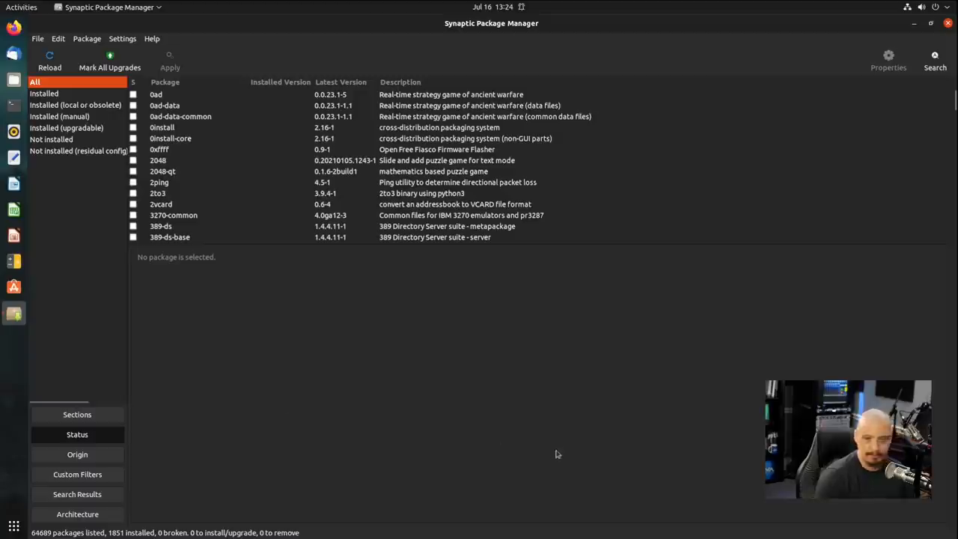
click(77, 454)
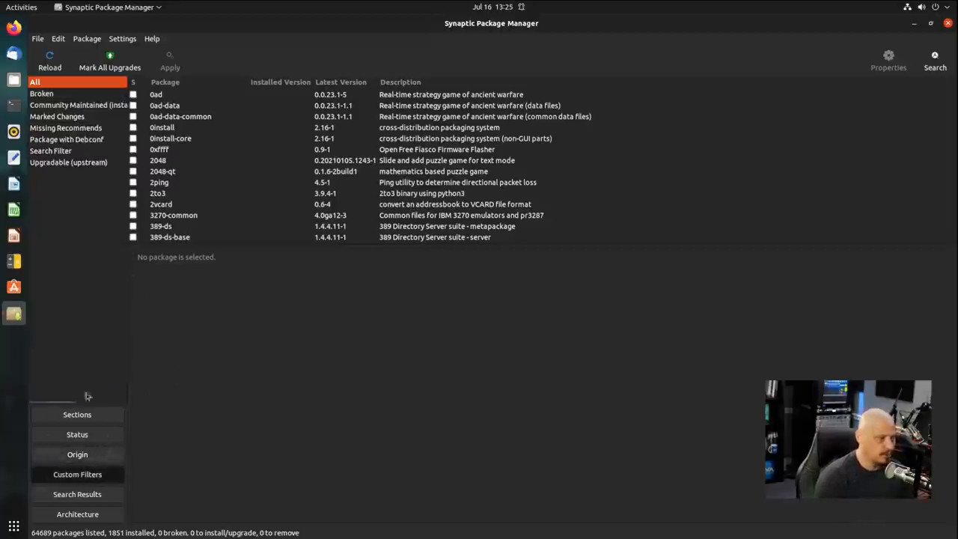
Step: Check the empty Broken filter, then group packages by Search Results
click(41, 93)
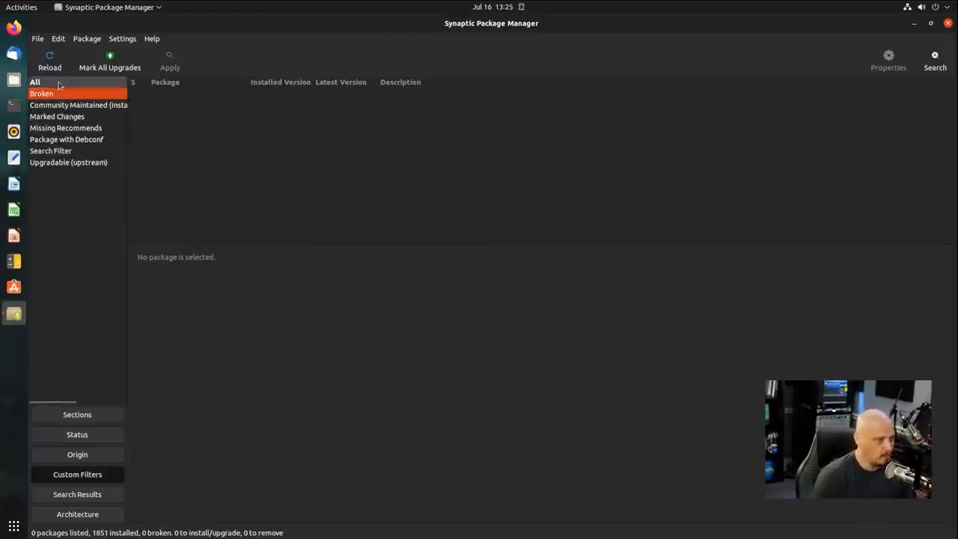
click(35, 82)
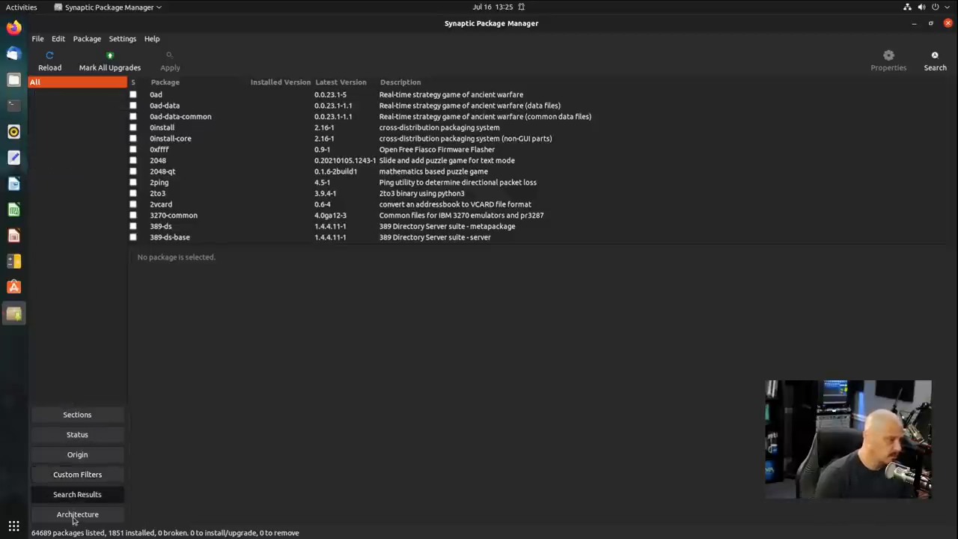
Step: Group the package list by architecture: all, amd64 and i386
click(77, 515)
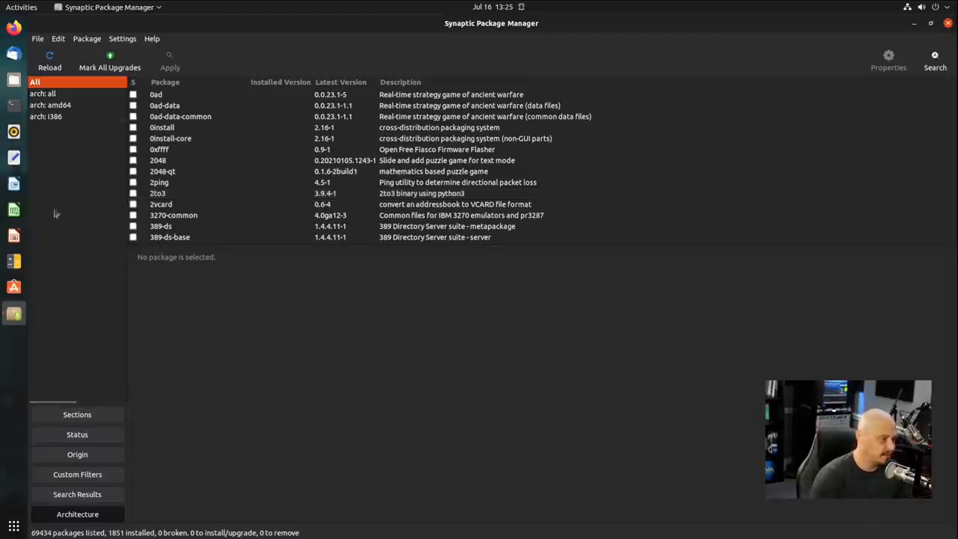
mouse_move(50, 434)
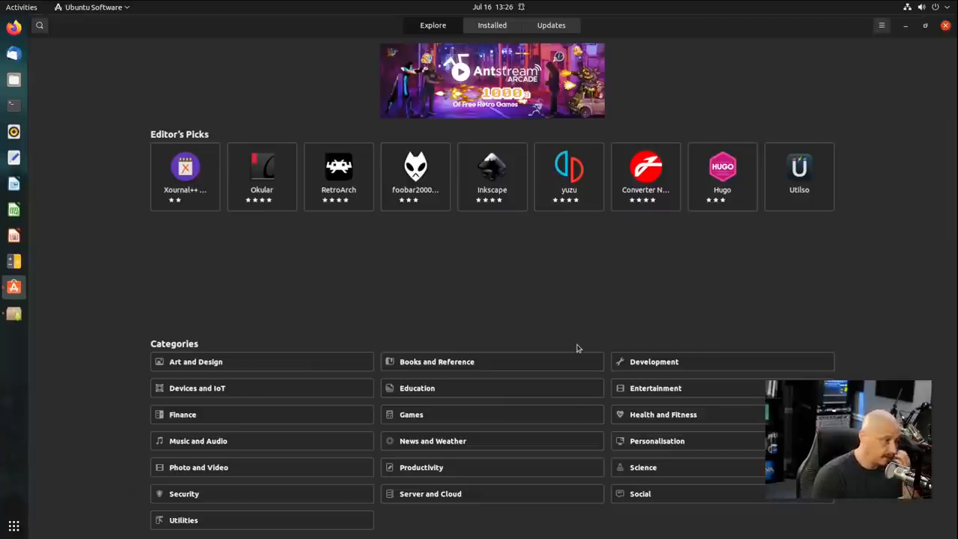
mouse_move(465, 273)
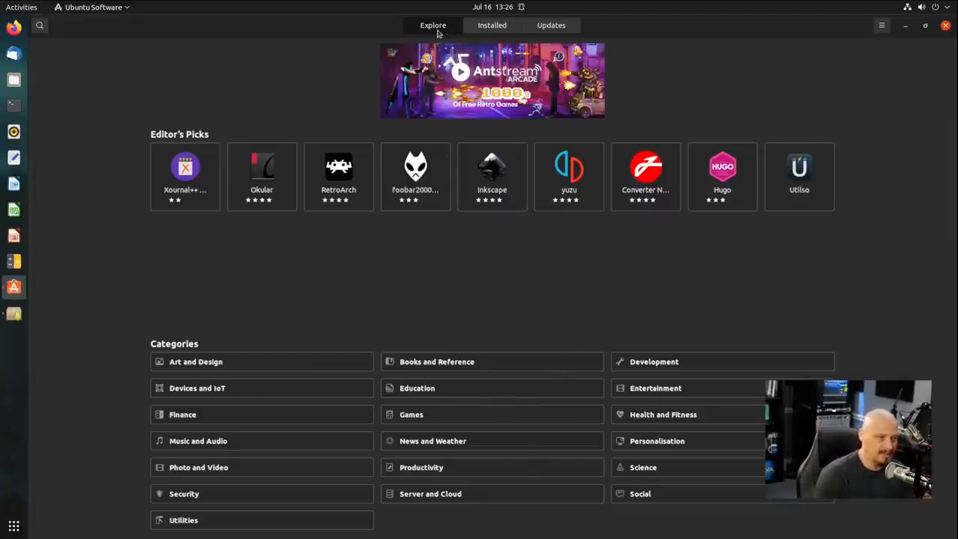
mouse_move(509, 28)
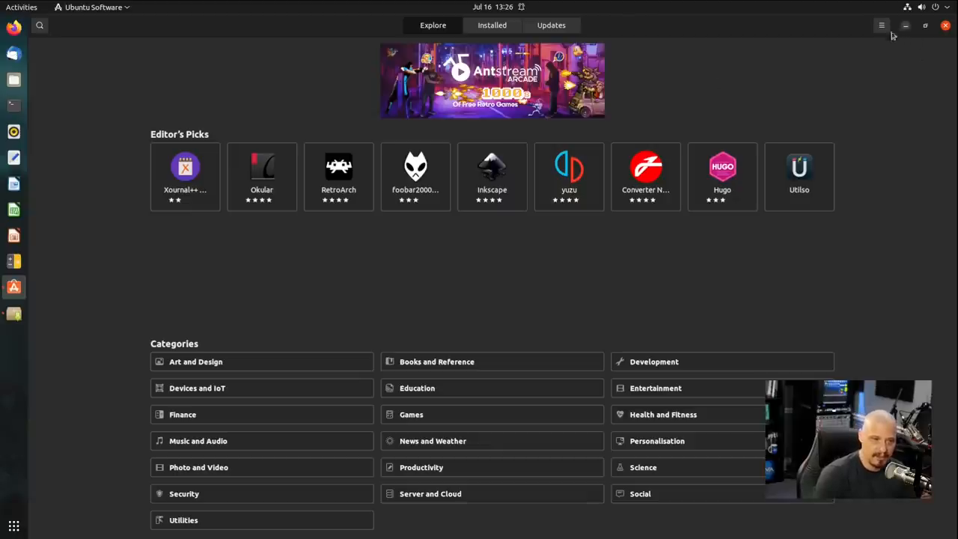
Step: Open Snap Store sign-in from Ubuntu Software's menu, cancel it, and return to Synaptic
click(882, 25)
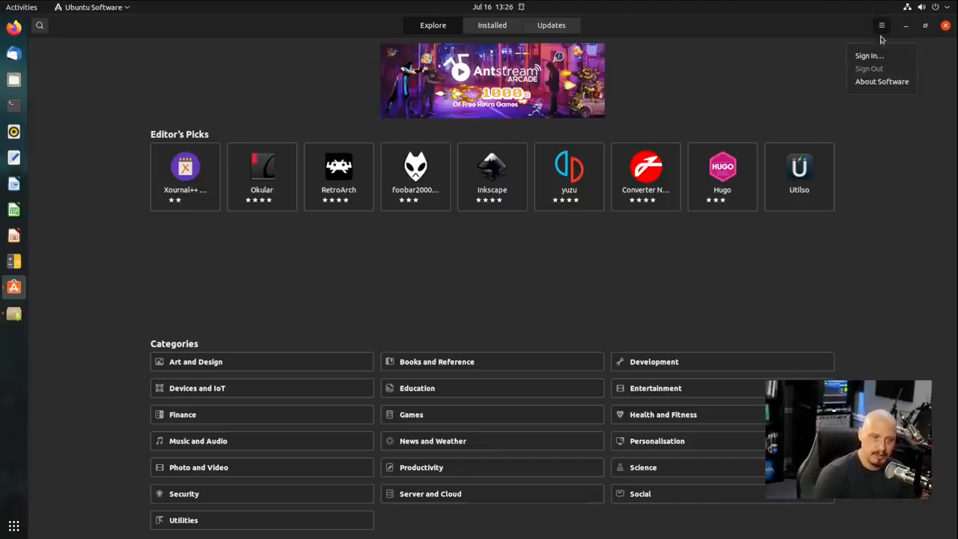
click(869, 55)
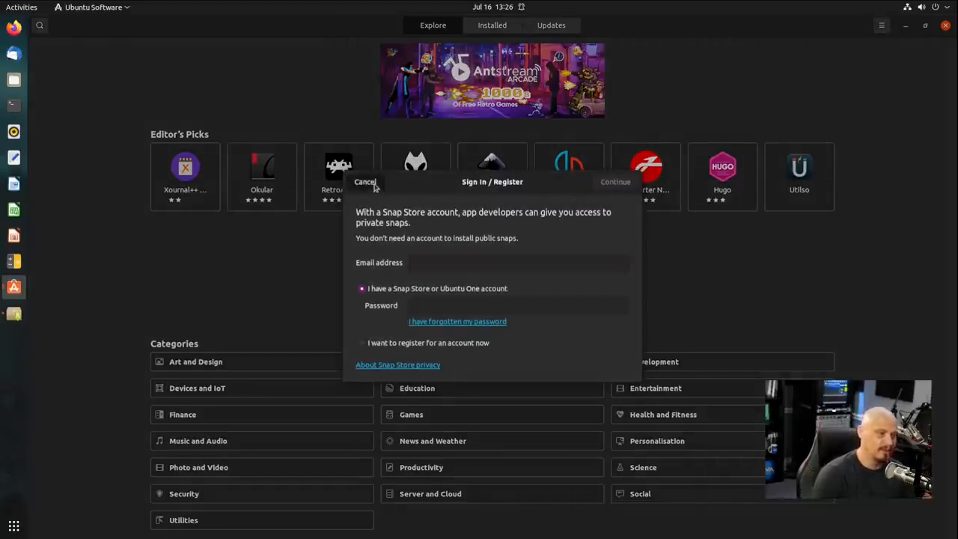
click(365, 182)
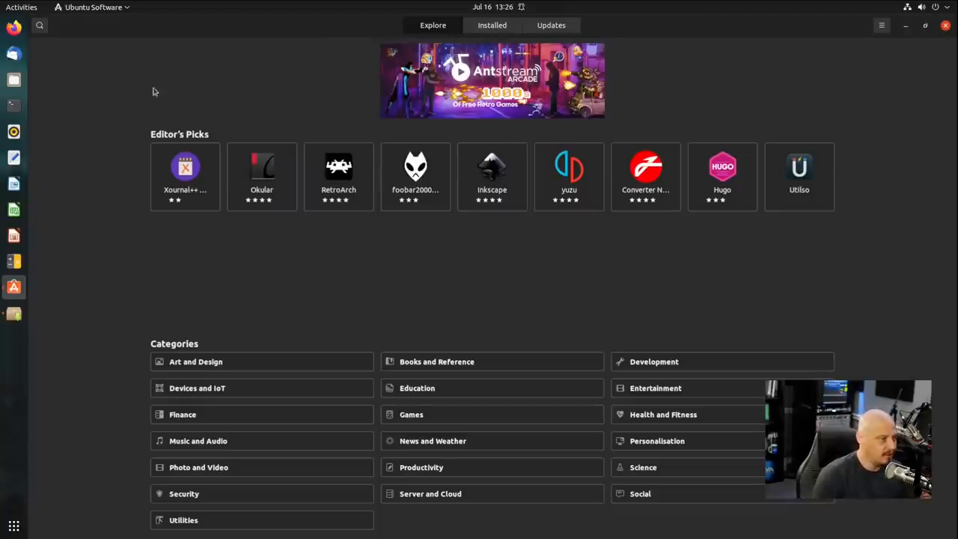
mouse_move(219, 258)
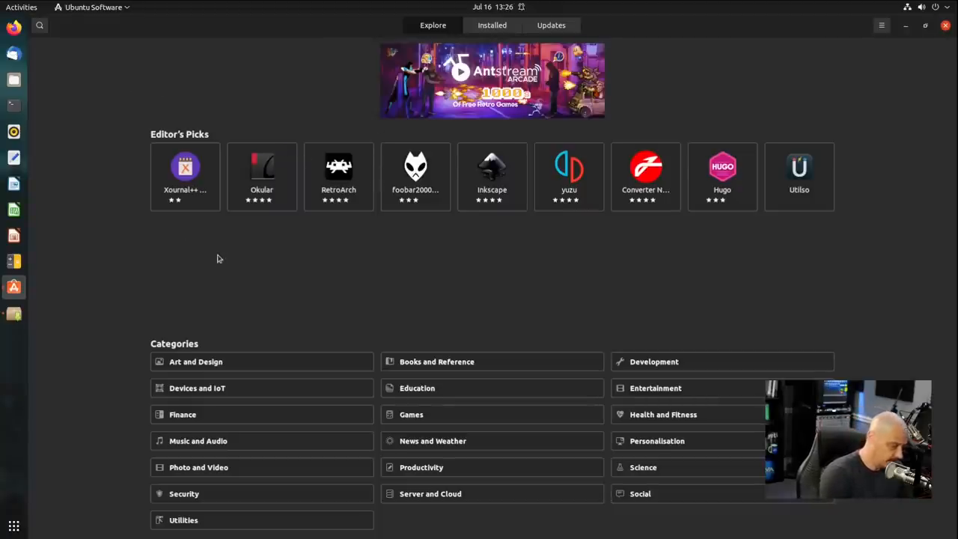
click(40, 26)
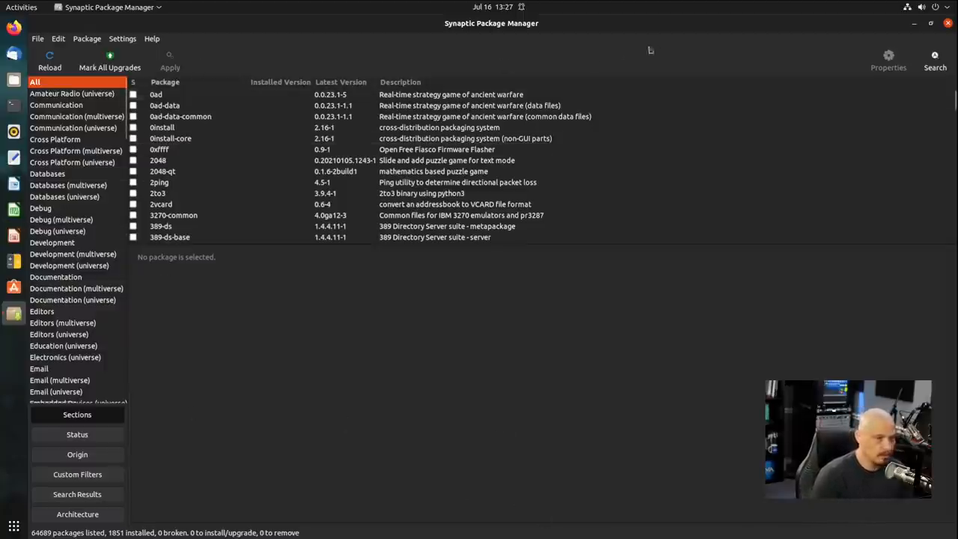
Step: Search packages for 'firefox', listing 161 matches including installed firefox
click(935, 56)
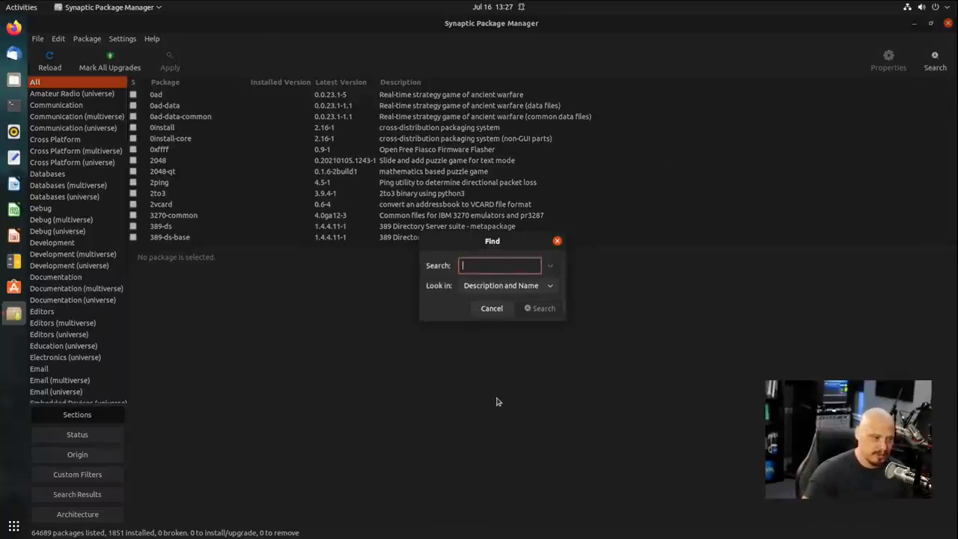
mouse_move(617, 229)
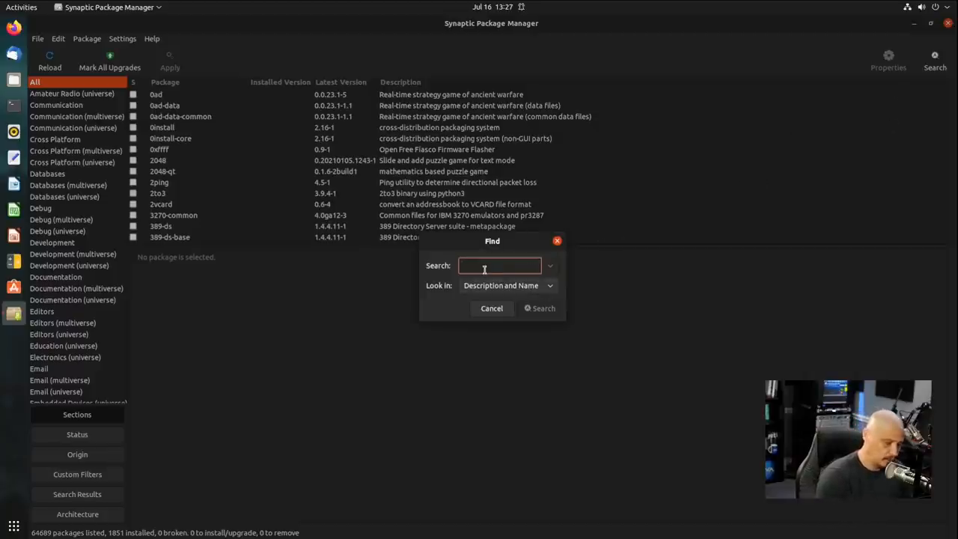
text(firefox)
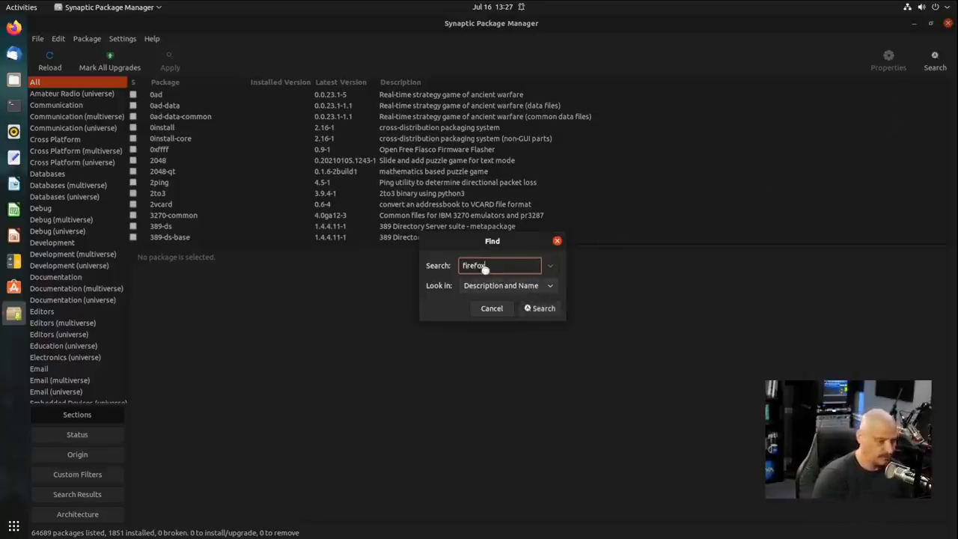
click(540, 308)
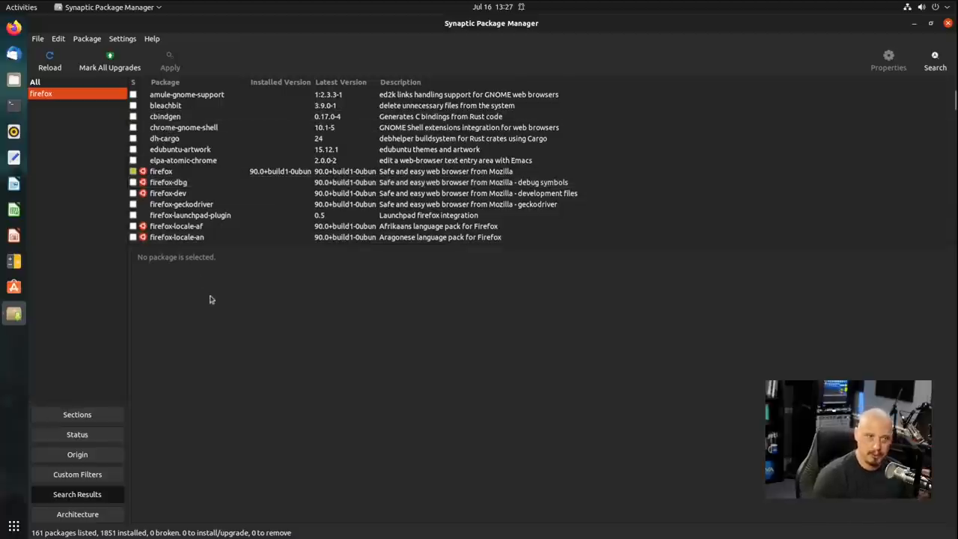
mouse_move(296, 380)
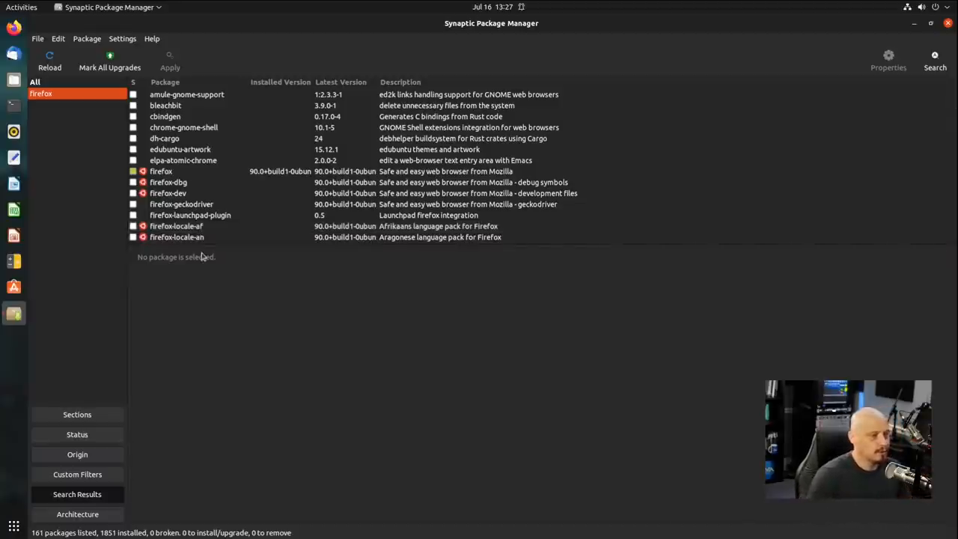
Step: Select the firefox package to view its description, then start a new search
click(187, 95)
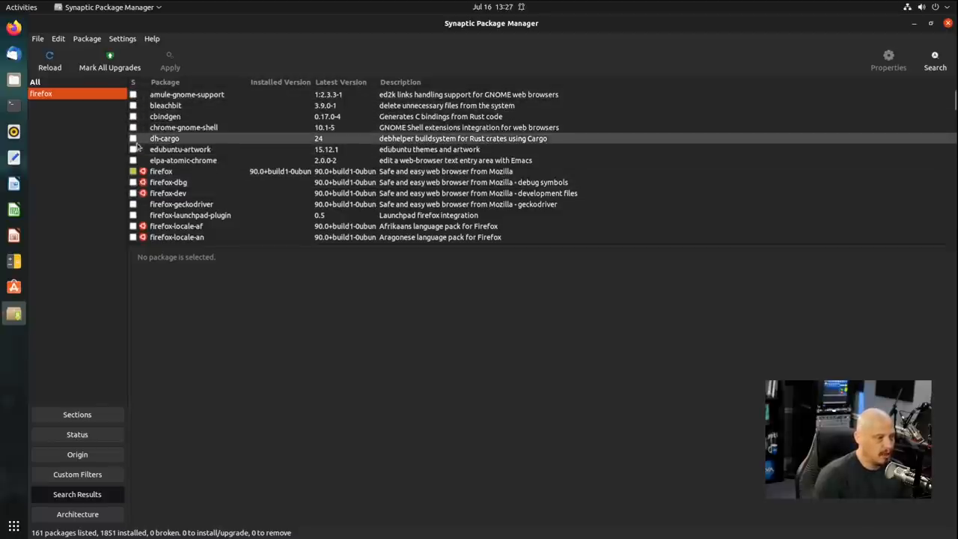
click(161, 170)
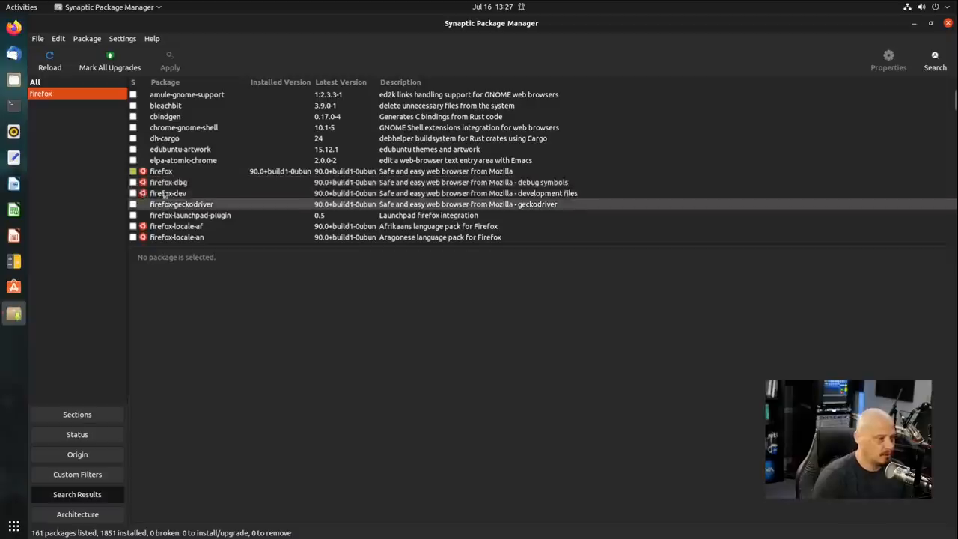
click(161, 170)
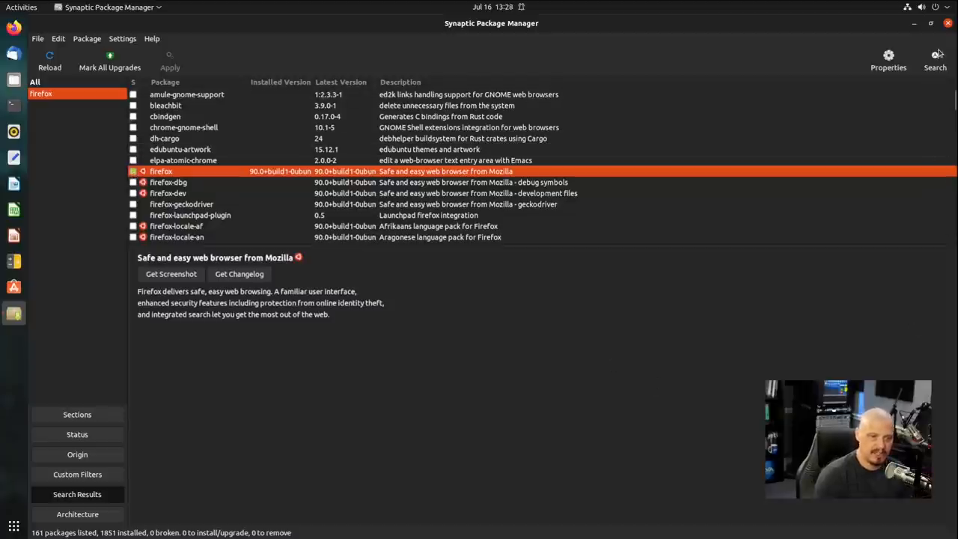
click(935, 60)
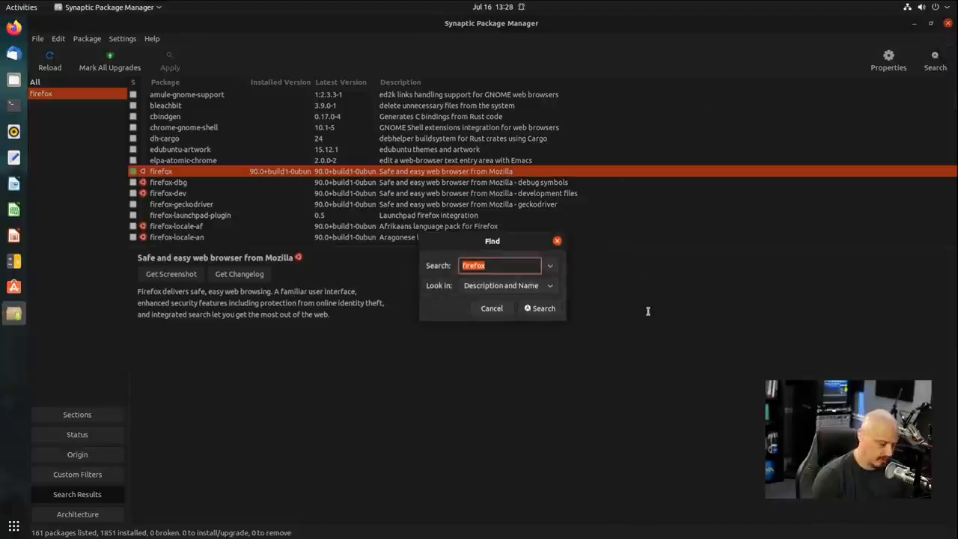
Step: Search for emacs and select the emacs metapackage among the 566 results
text(emal)
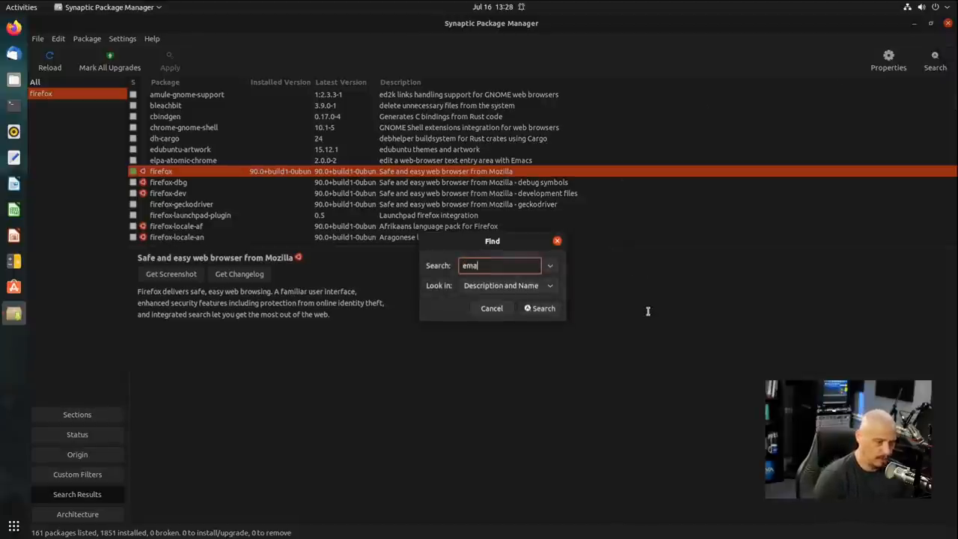
click(539, 308)
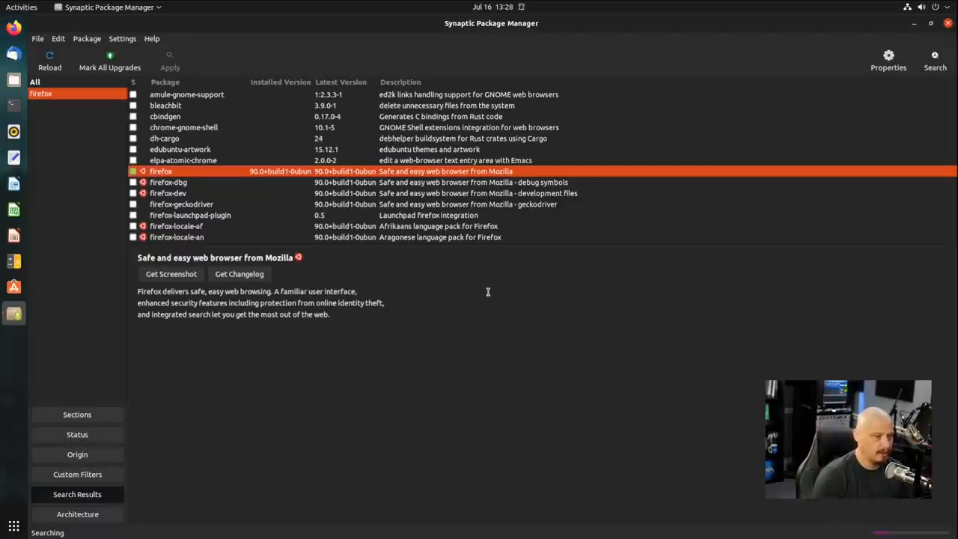
click(41, 94)
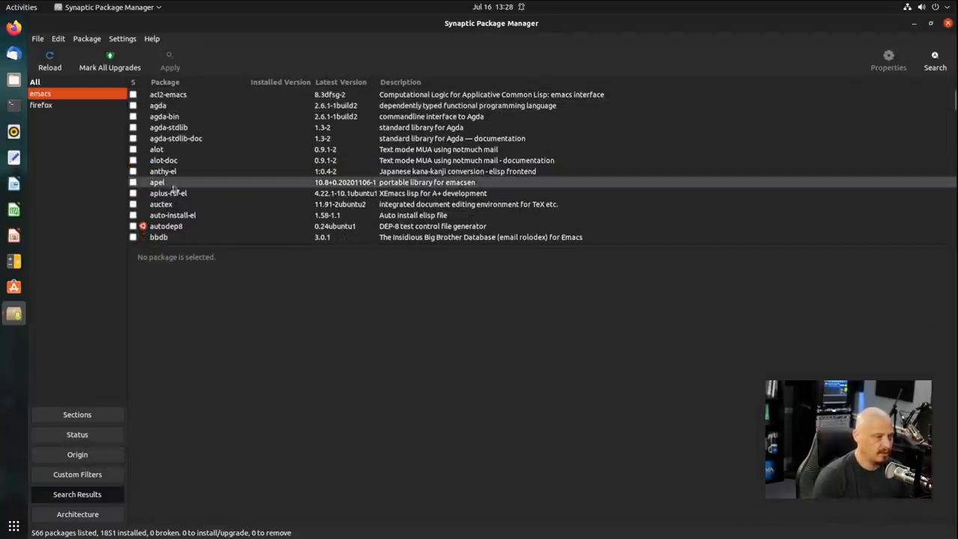
scroll(down, 3)
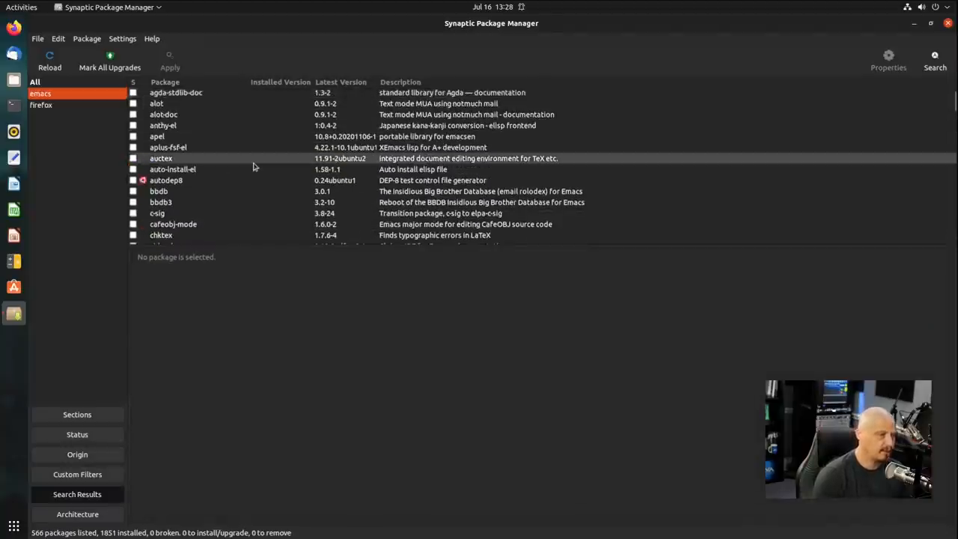
scroll(down, 3)
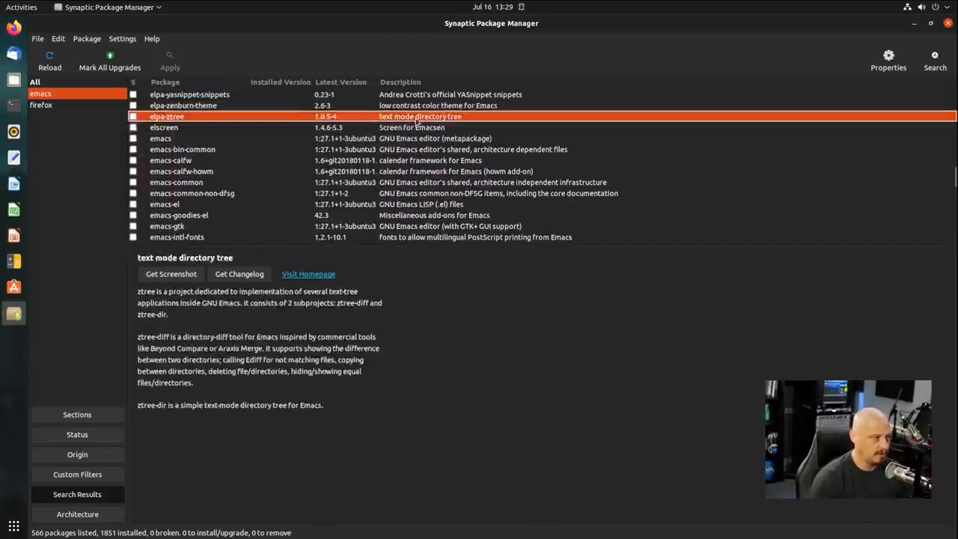
click(160, 138)
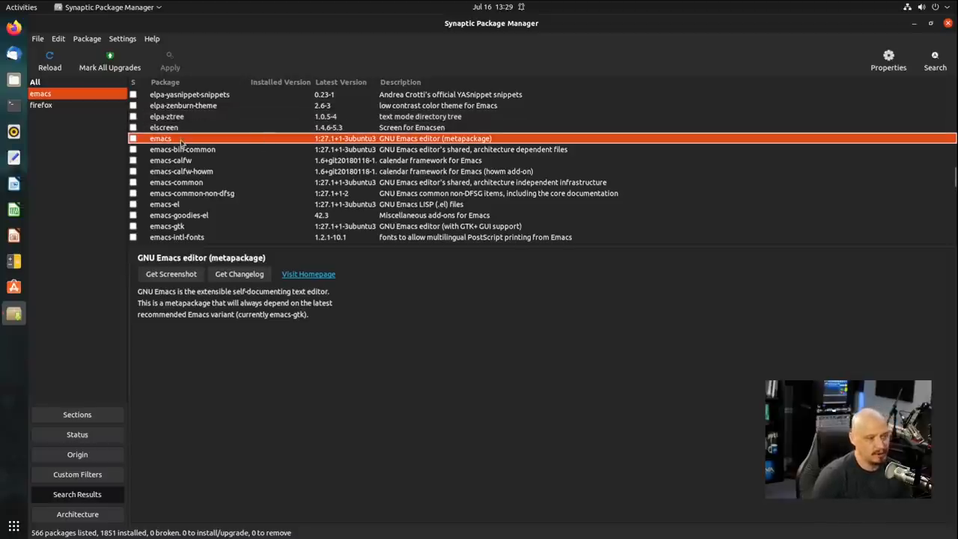
Step: Mark emacs for installation with its seven required packages (8 packages, 117 MB)
right_click(161, 138)
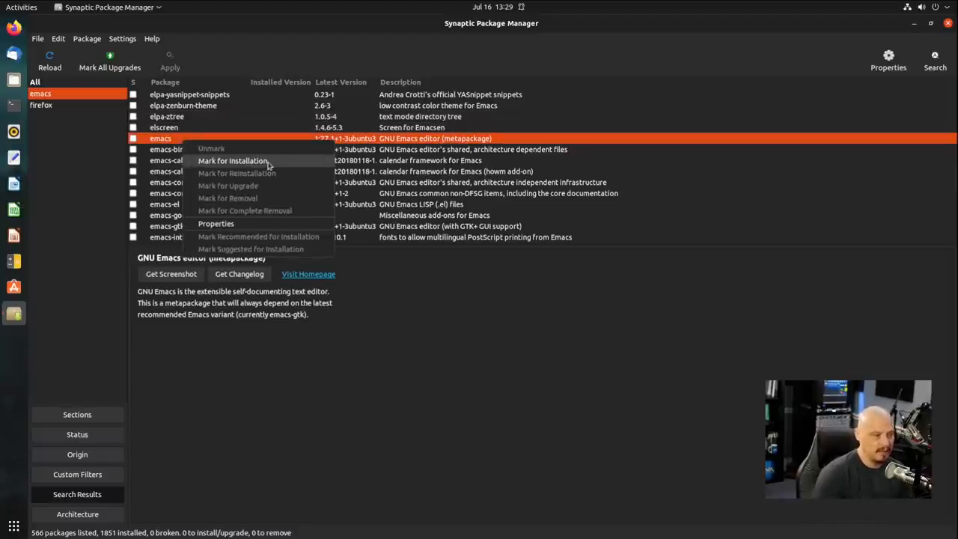
click(233, 160)
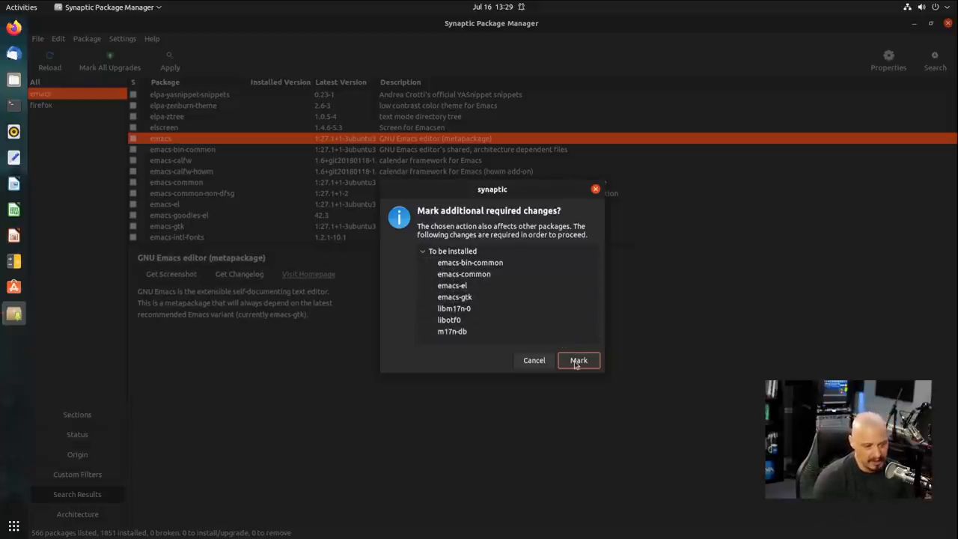
click(578, 360)
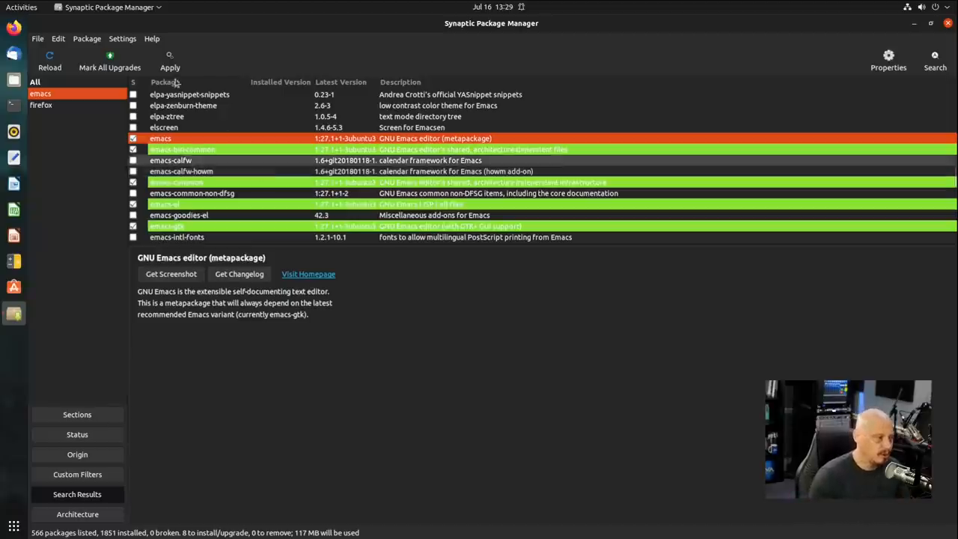
mouse_move(434, 271)
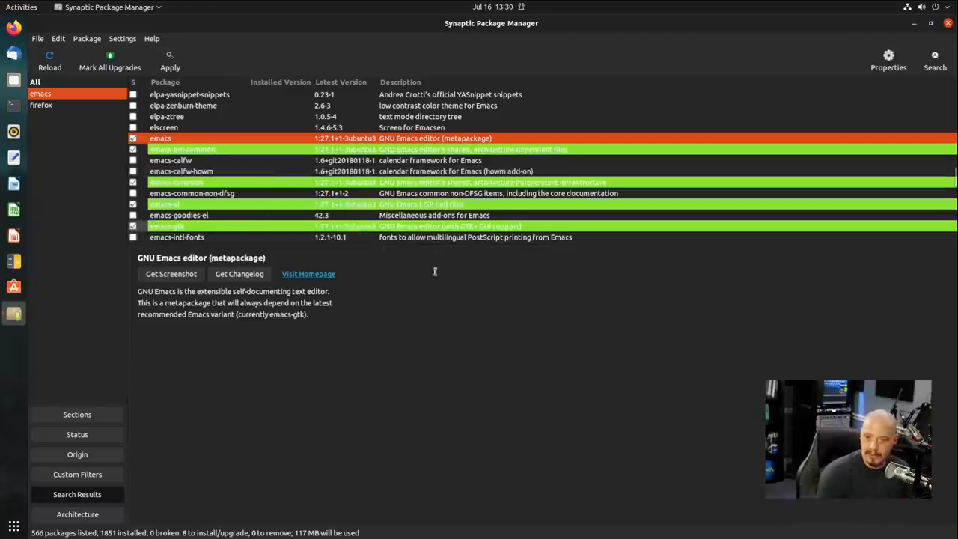
mouse_move(909, 113)
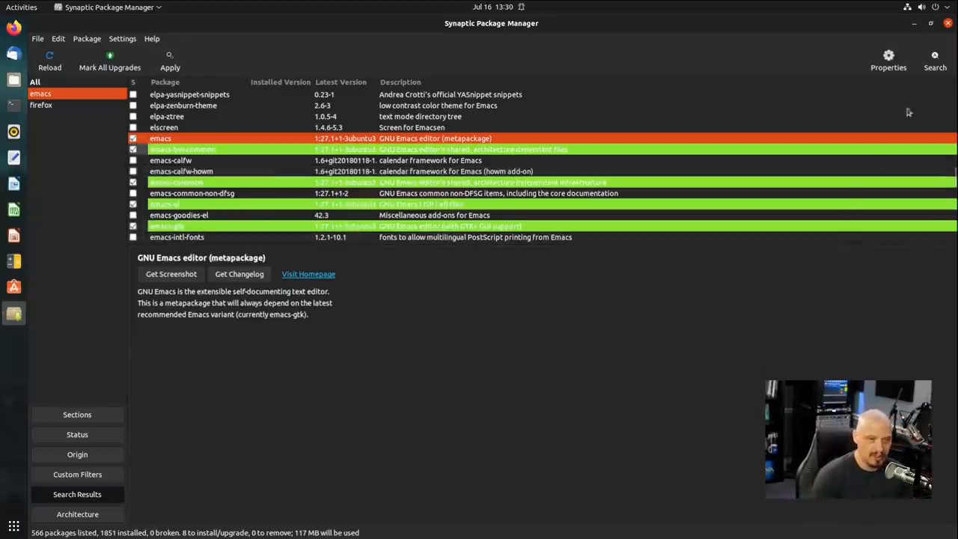
click(935, 60)
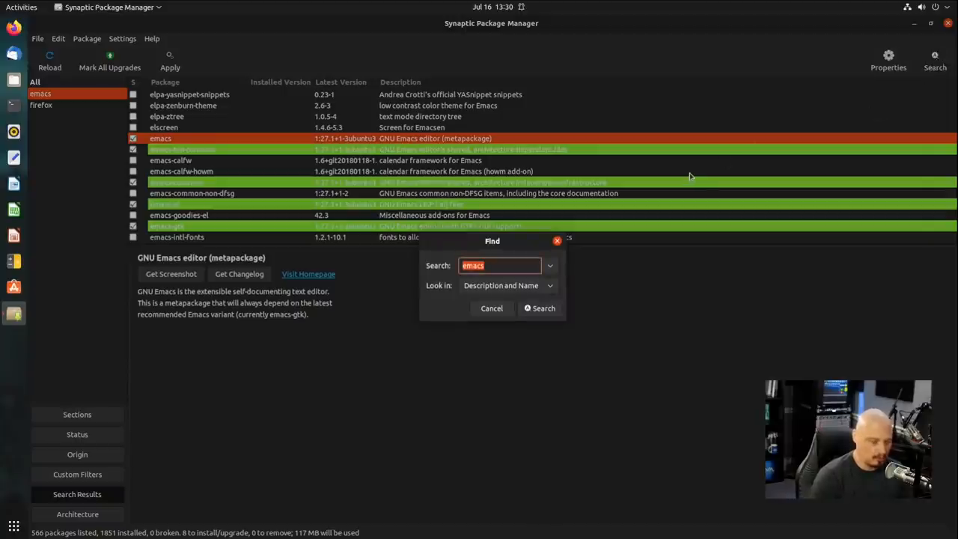
Step: Search for htop and bring up the actions for the installed htop package
click(492, 308)
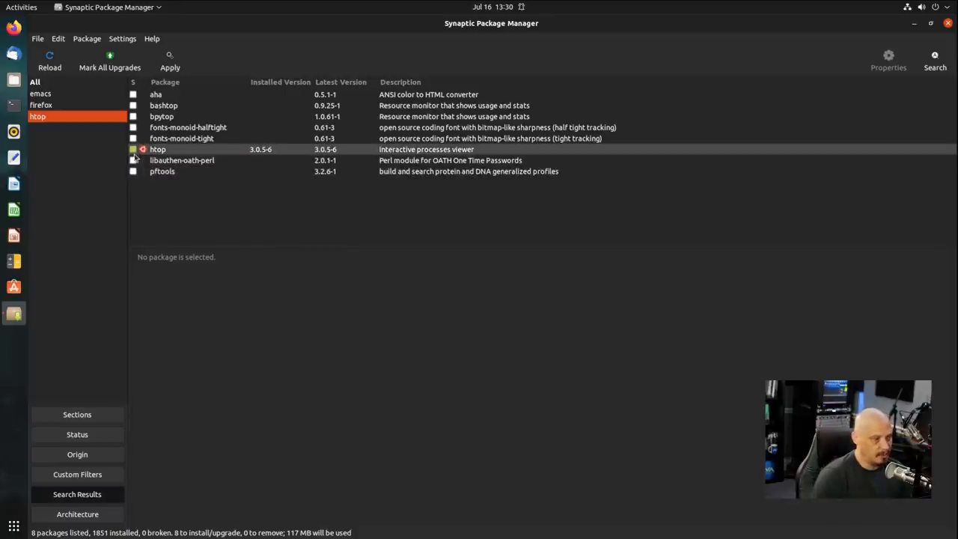
right_click(157, 149)
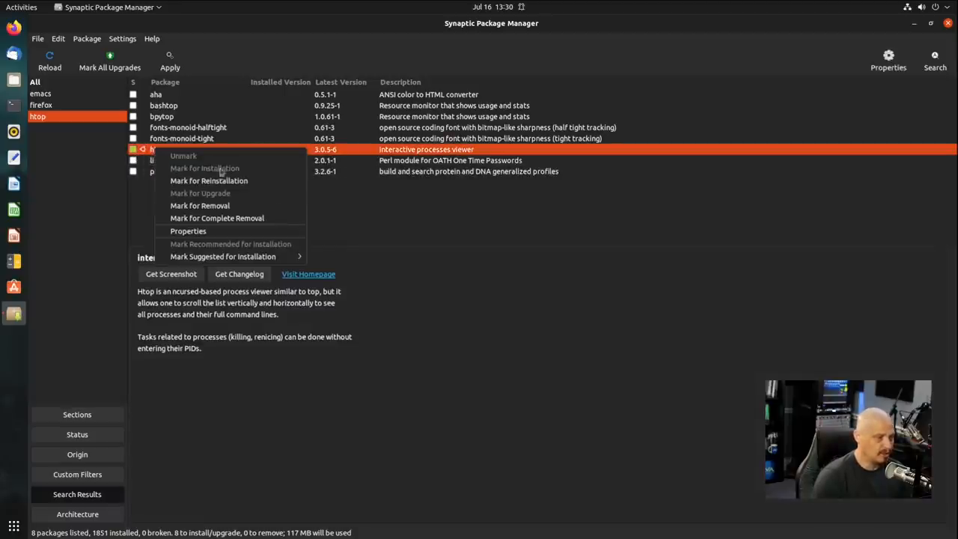
mouse_move(200, 205)
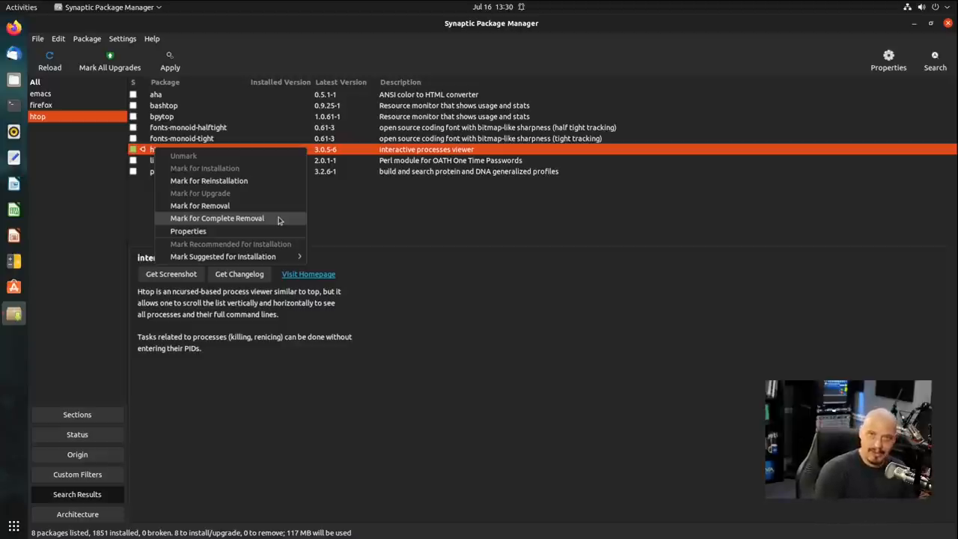
mouse_move(287, 188)
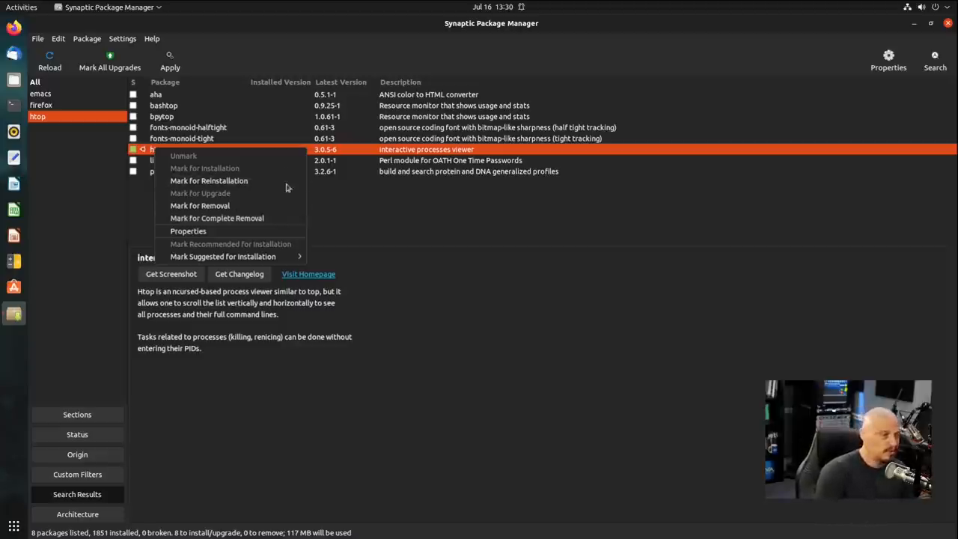
Step: Mark htop for complete removal, review the 8-install, 1-removal summary, and apply it
click(200, 205)
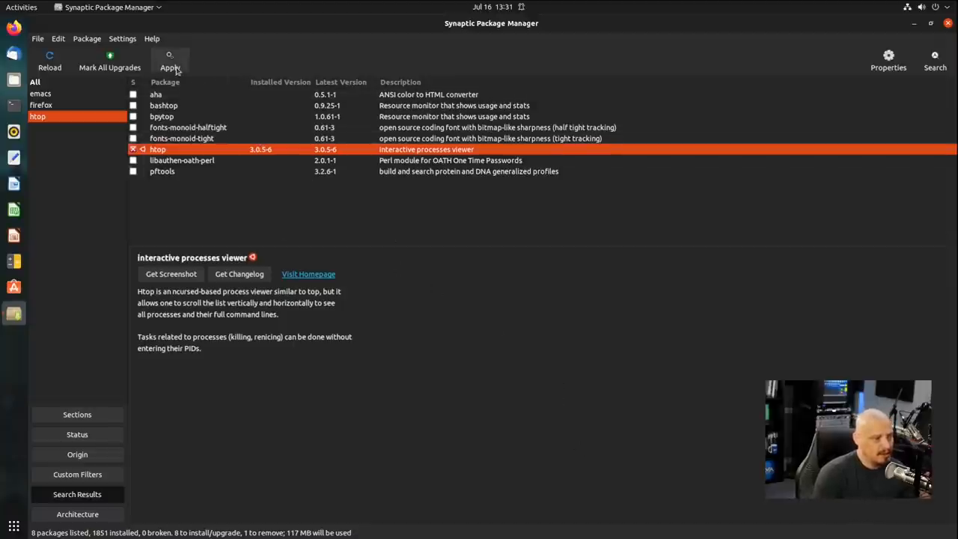
click(170, 61)
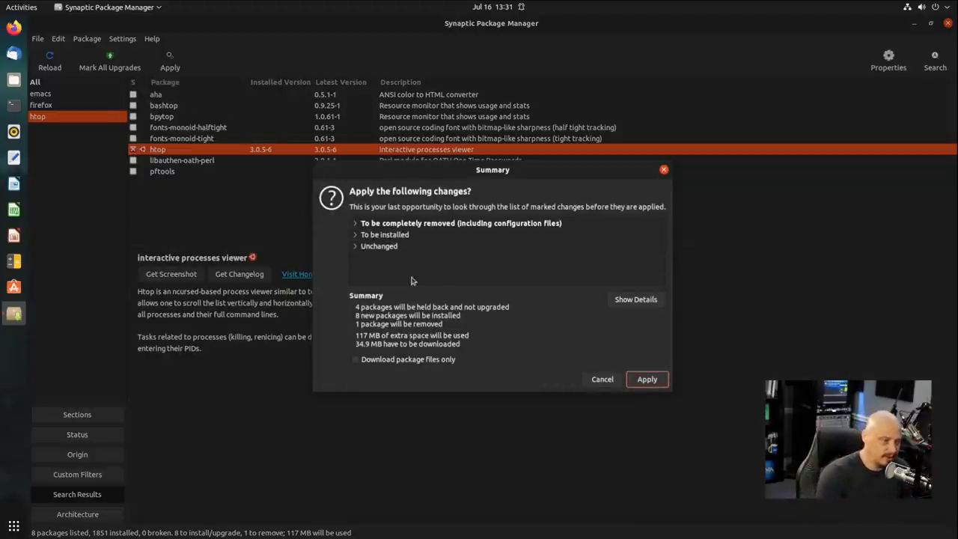
click(355, 223)
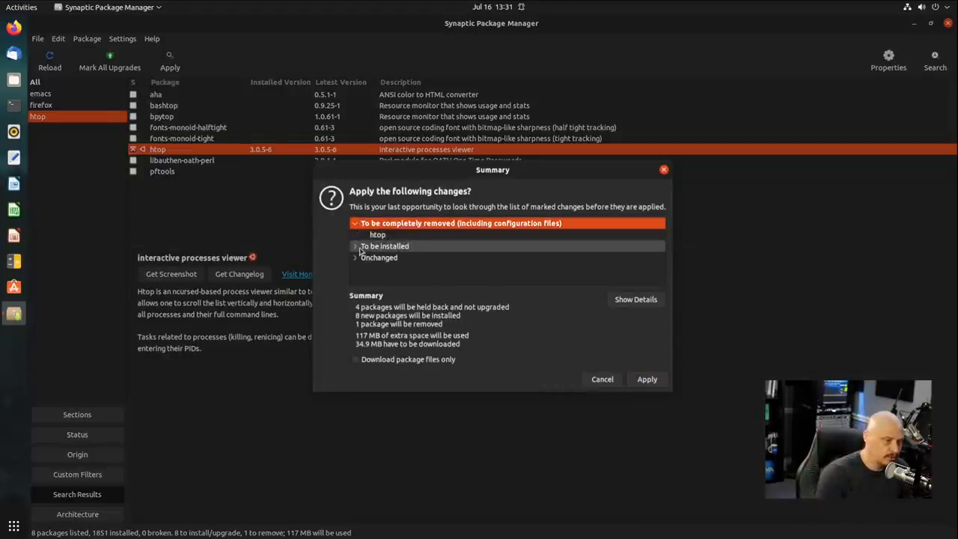
click(356, 247)
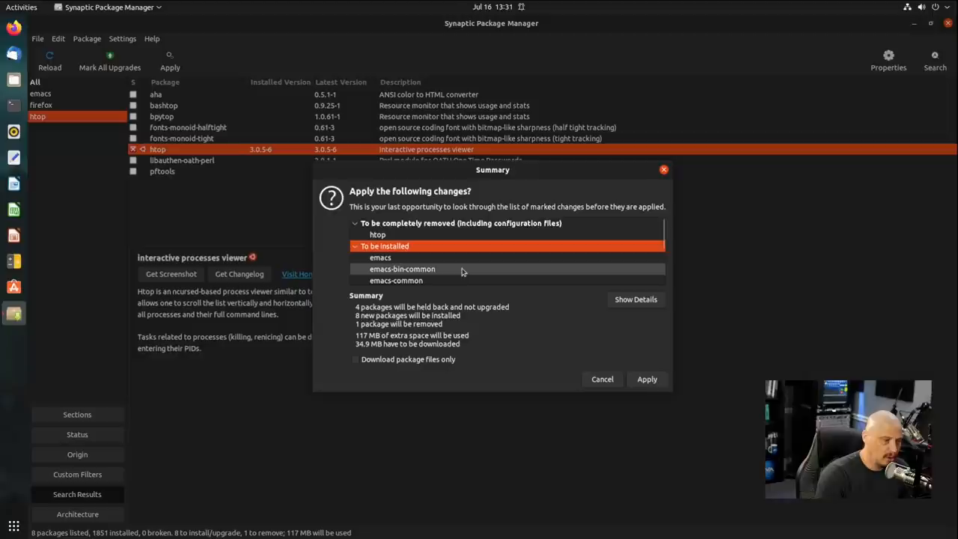
scroll(down, 3)
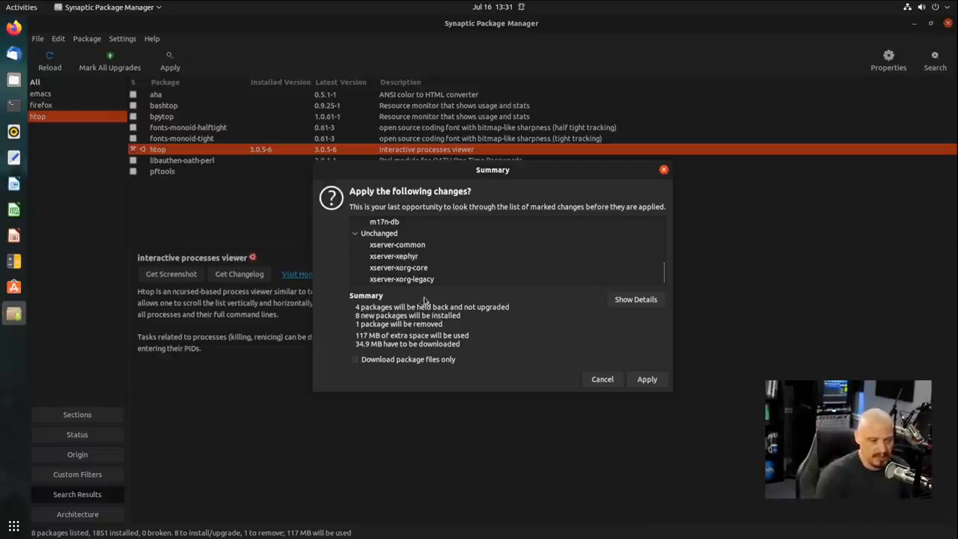
click(602, 379)
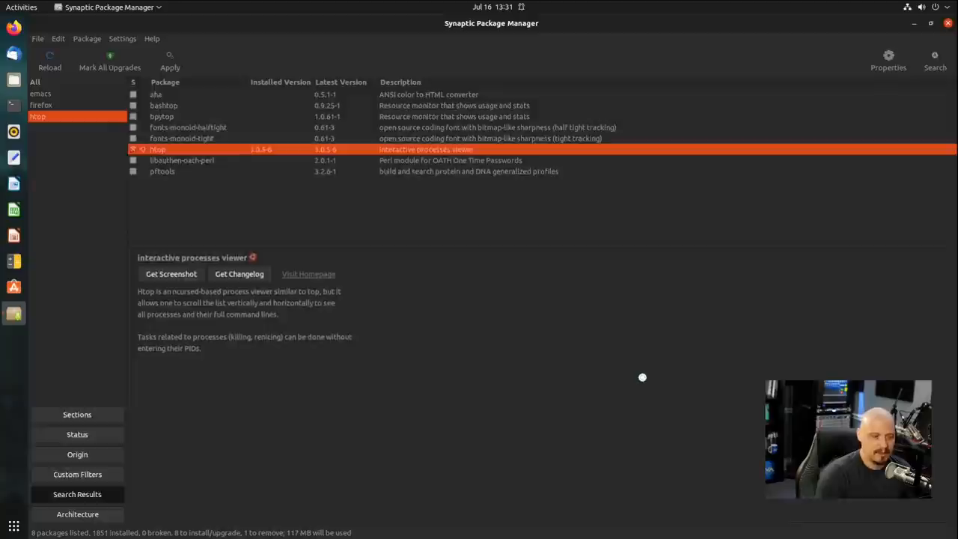
Step: Dismiss the changes-applied dialog and list all 64,689 packages grouped by section
click(170, 61)
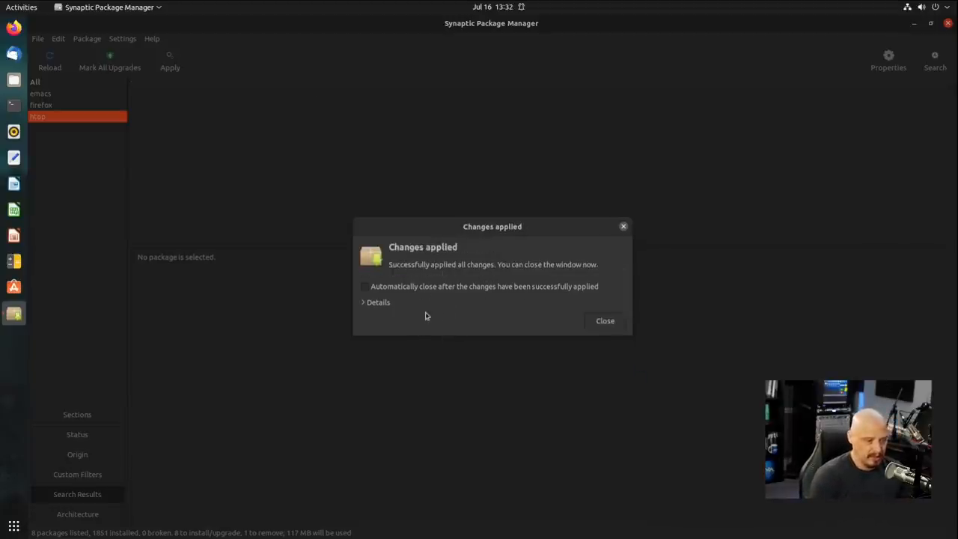
click(605, 320)
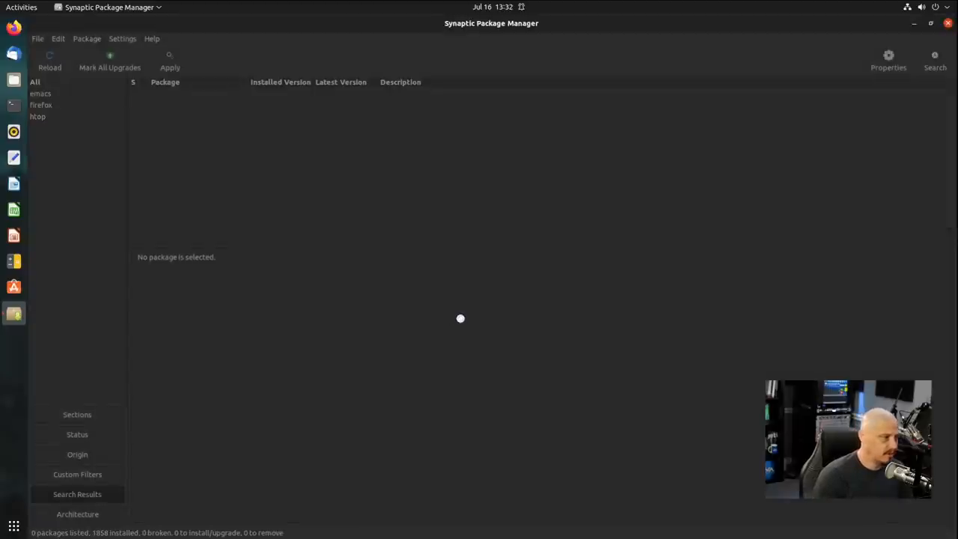
click(37, 116)
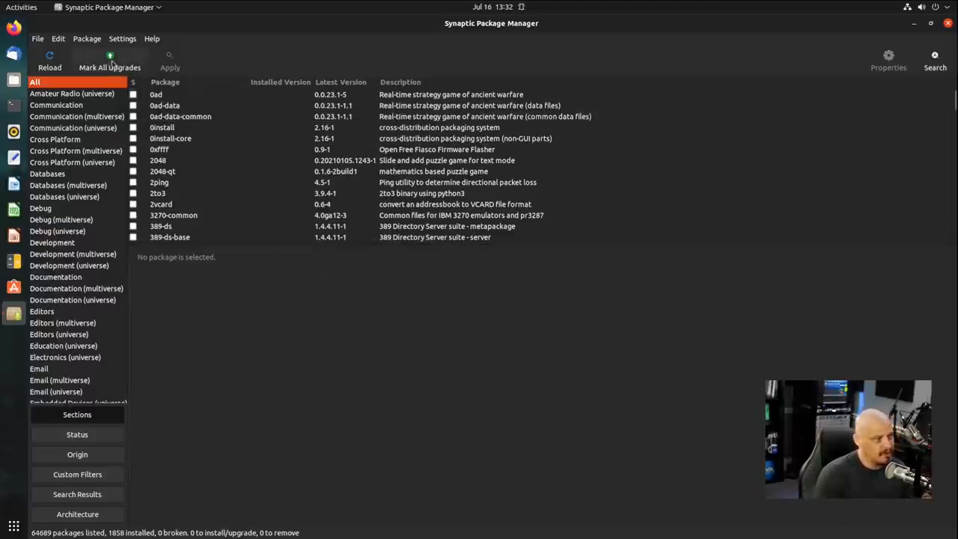
Step: Mark all available upgrades and apply the four xserver package upgrades
click(109, 62)
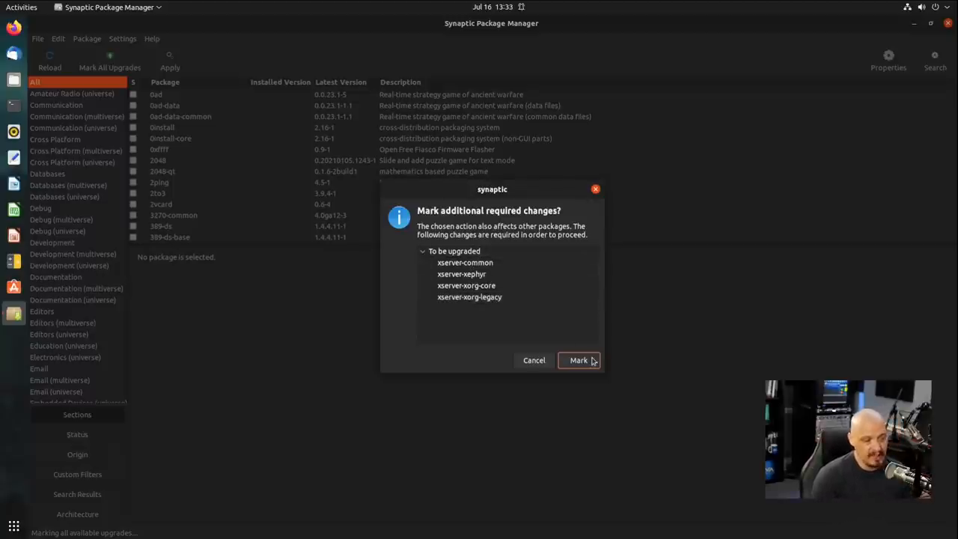
click(578, 360)
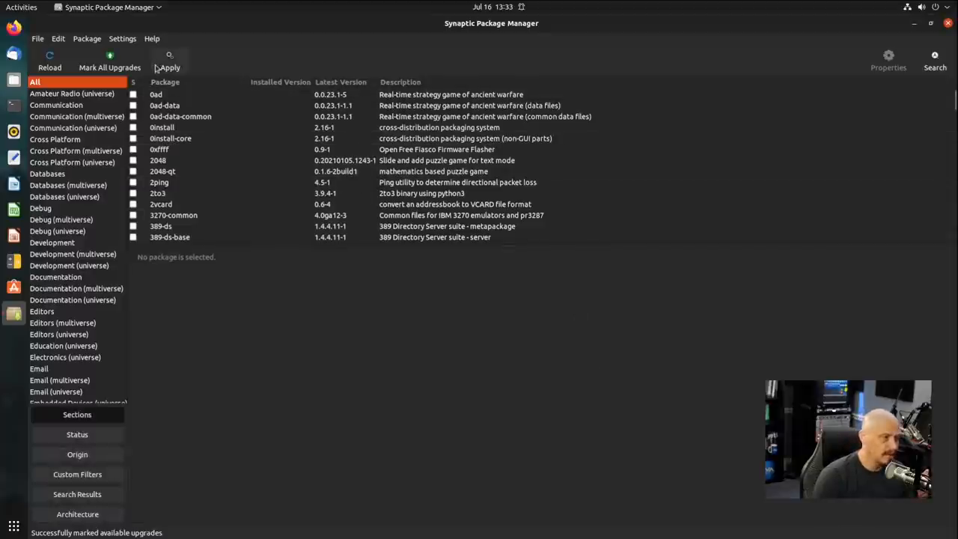
click(170, 67)
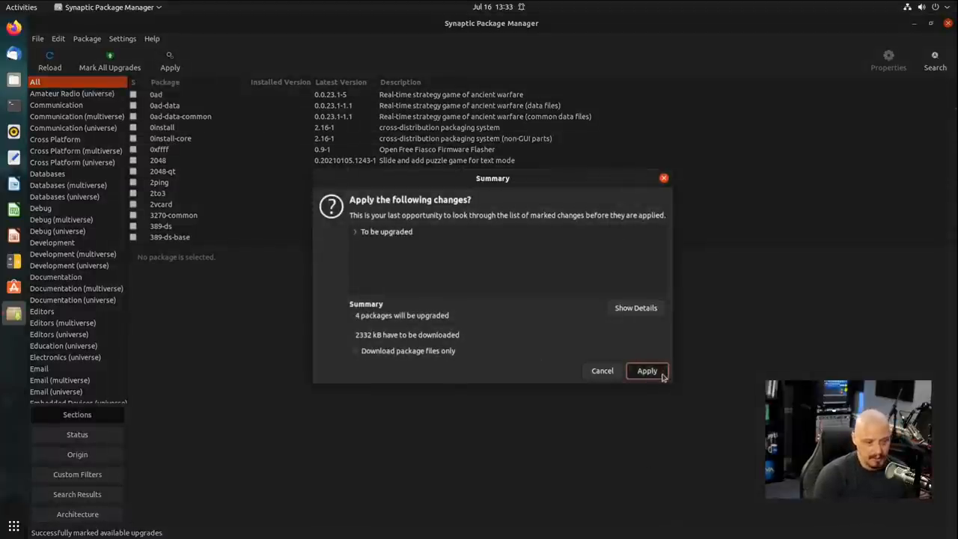
click(647, 370)
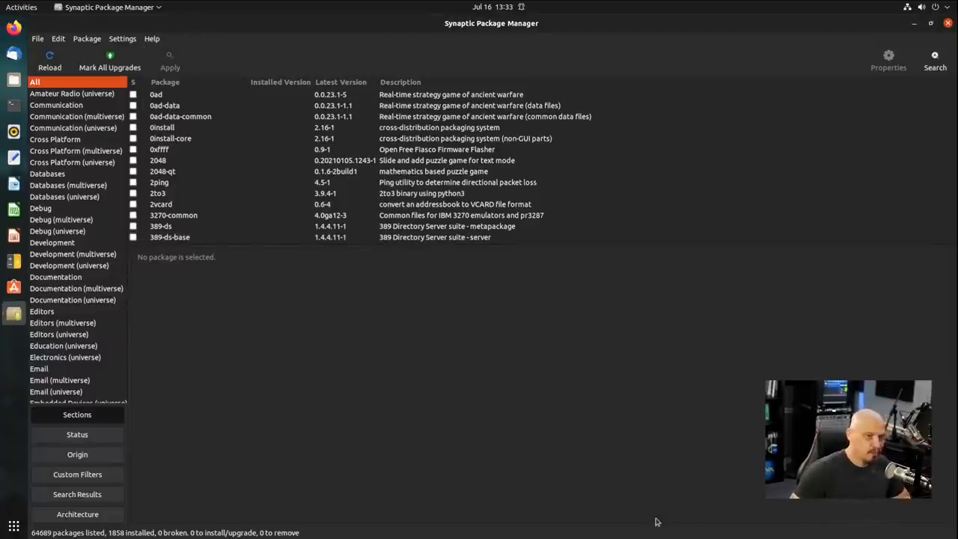
mouse_move(479, 424)
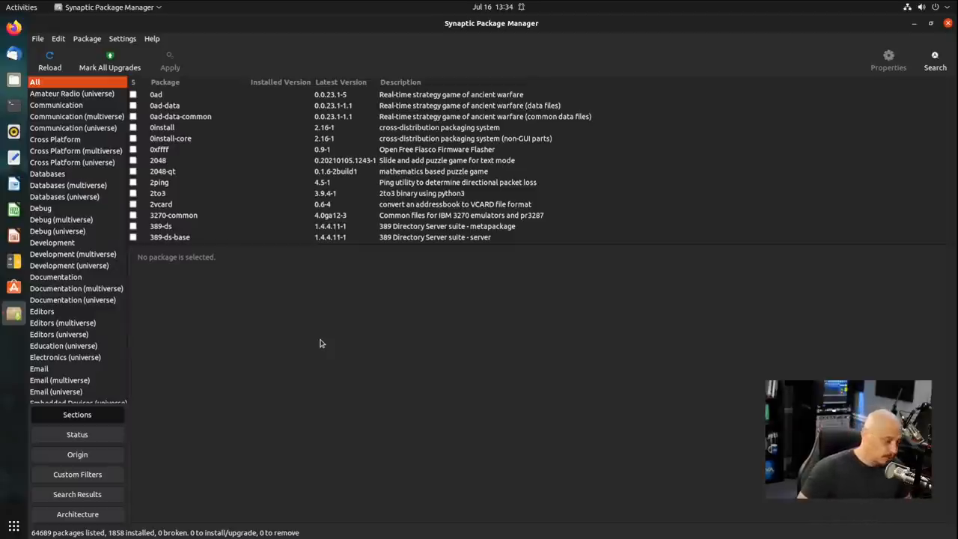
mouse_move(367, 347)
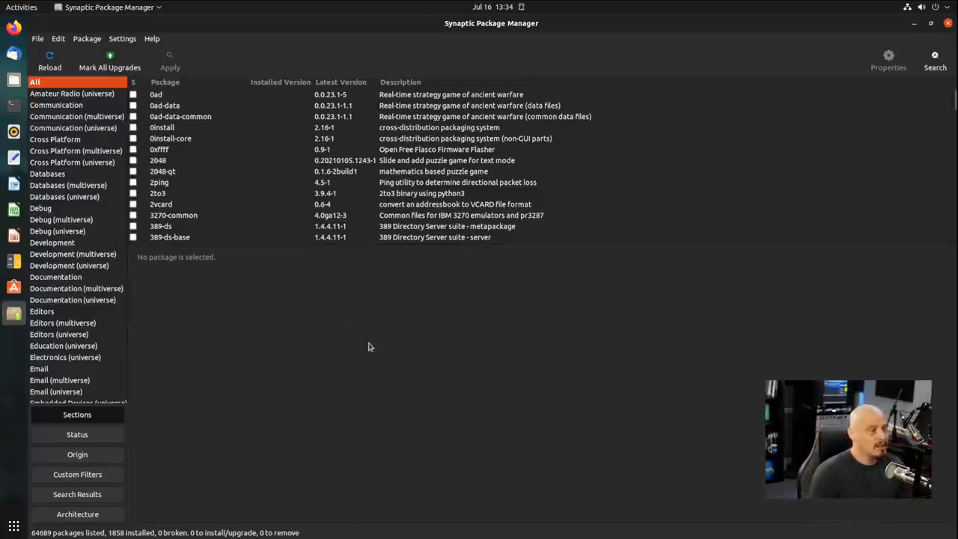
mouse_move(384, 374)
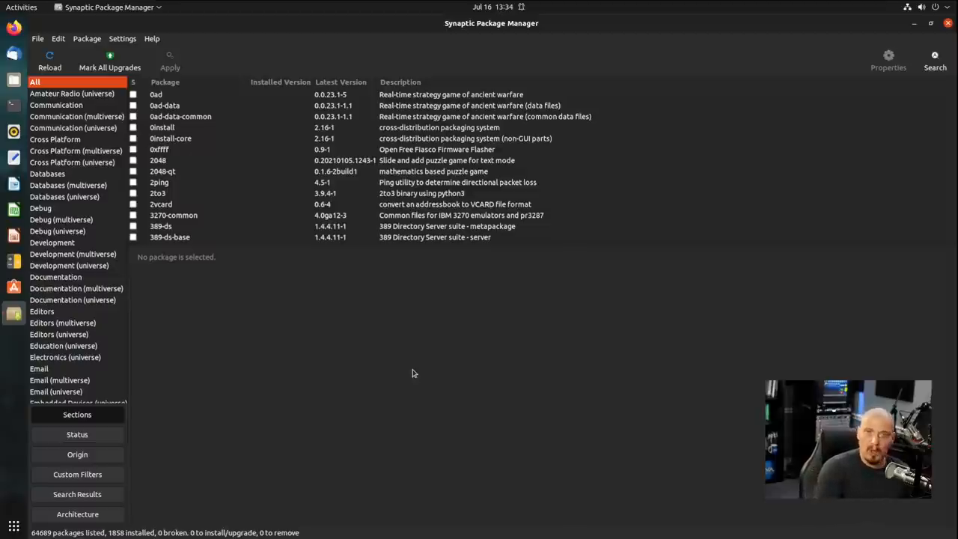
mouse_move(298, 262)
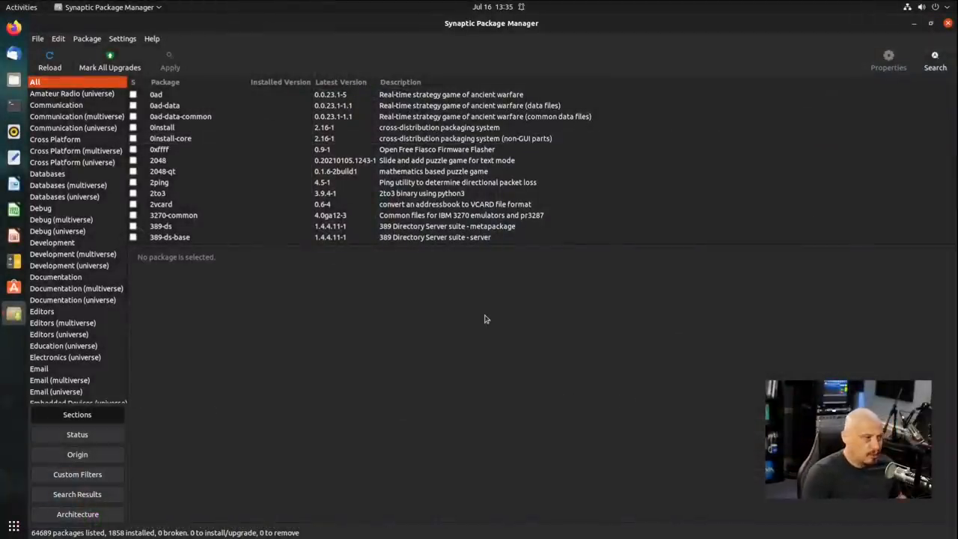
click(122, 39)
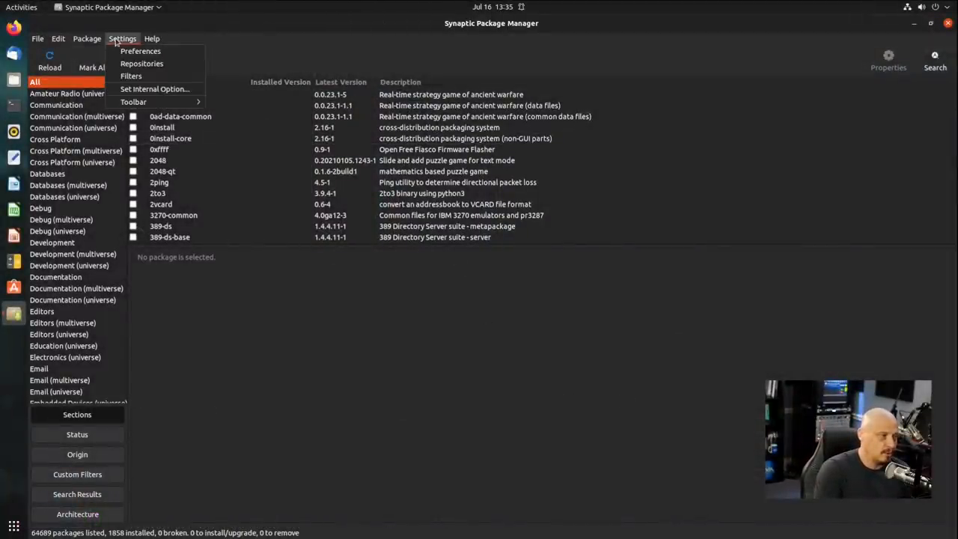
mouse_move(141, 51)
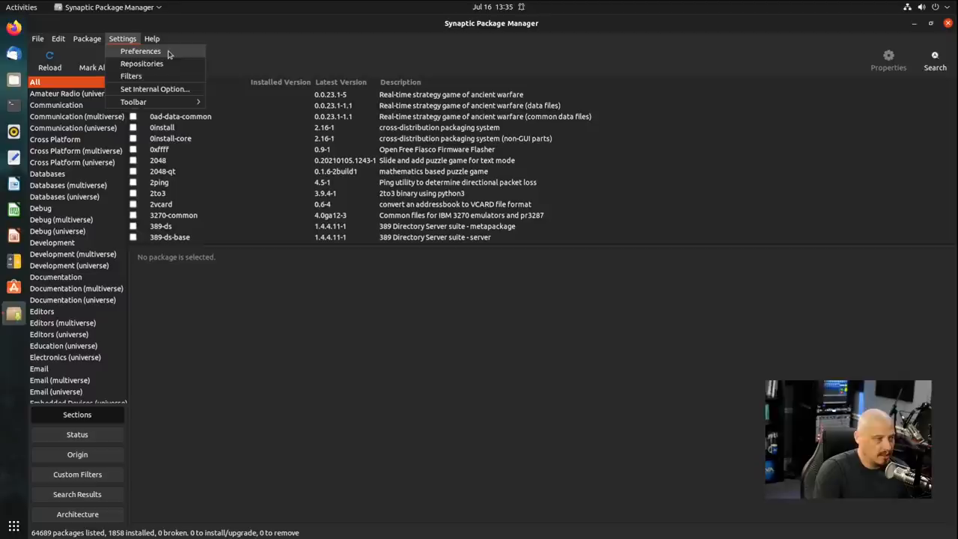
click(140, 51)
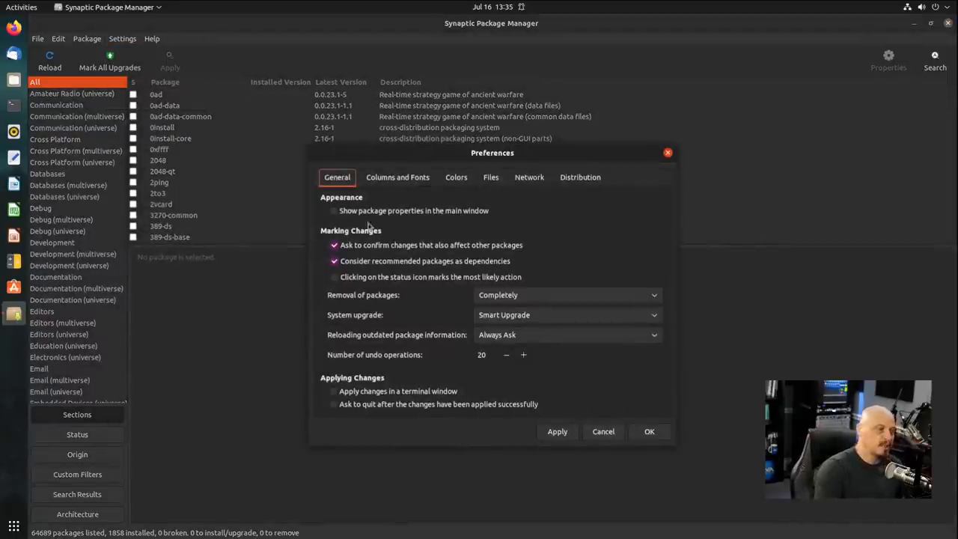
mouse_move(371, 335)
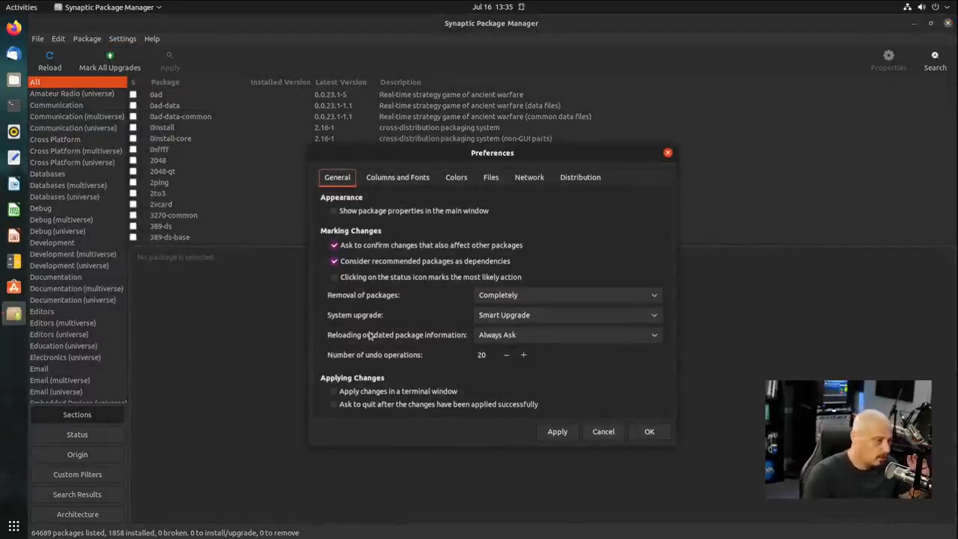
mouse_move(431, 287)
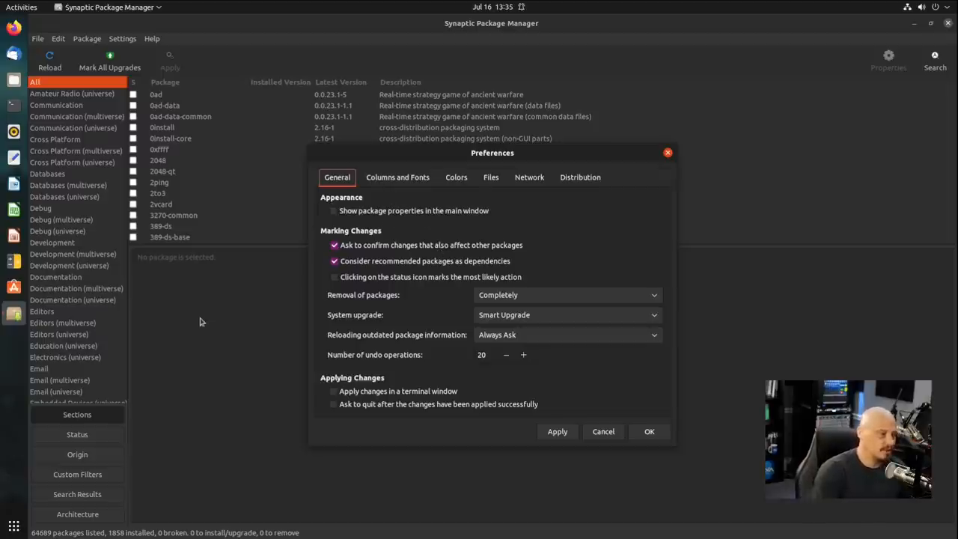
mouse_move(430, 185)
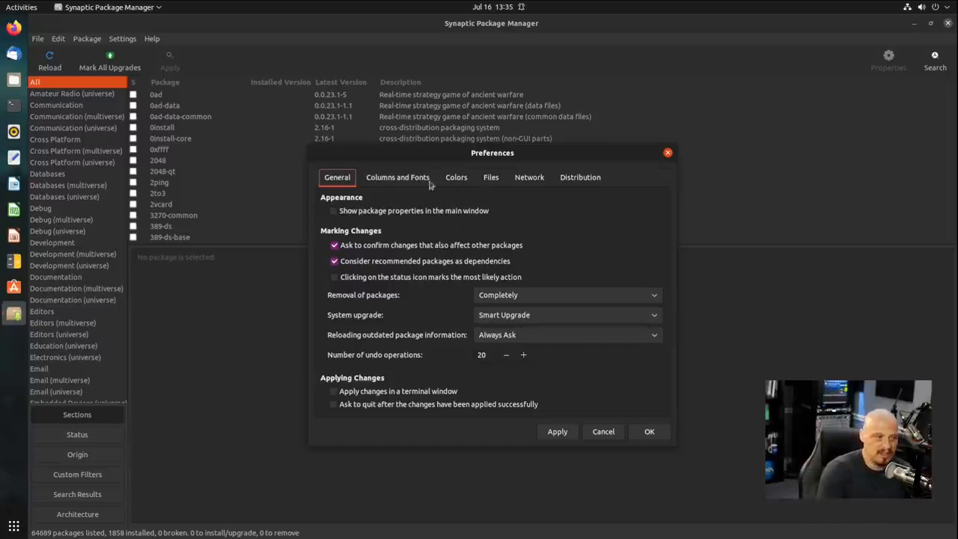
click(398, 177)
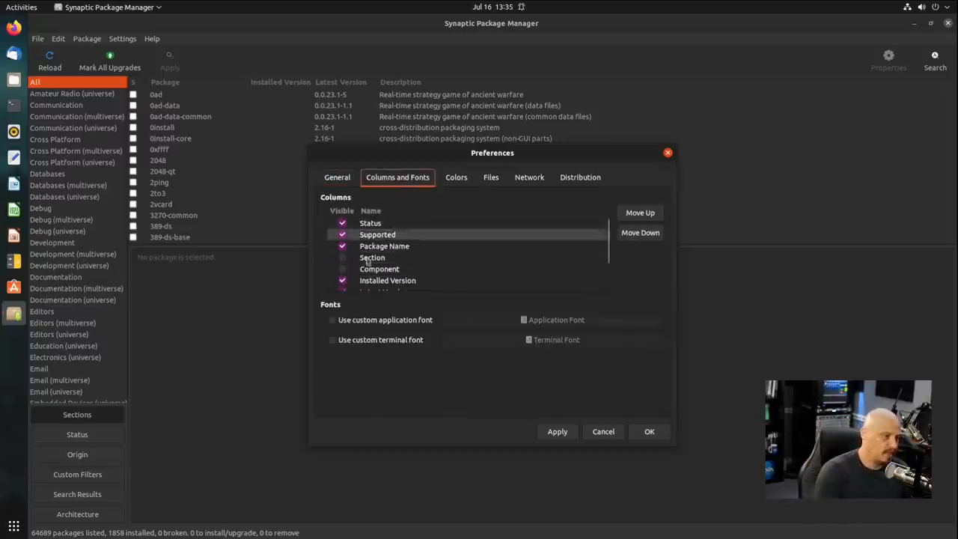
click(372, 258)
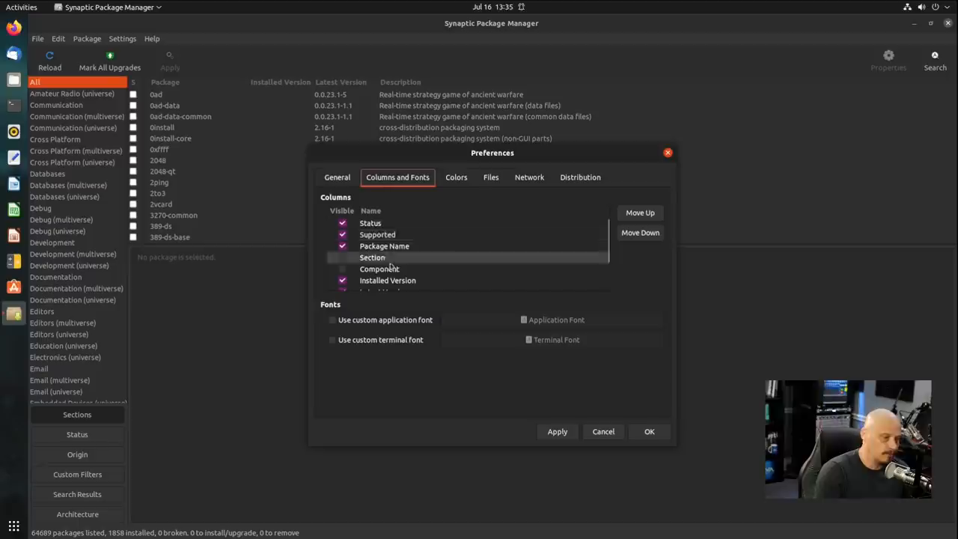
click(490, 176)
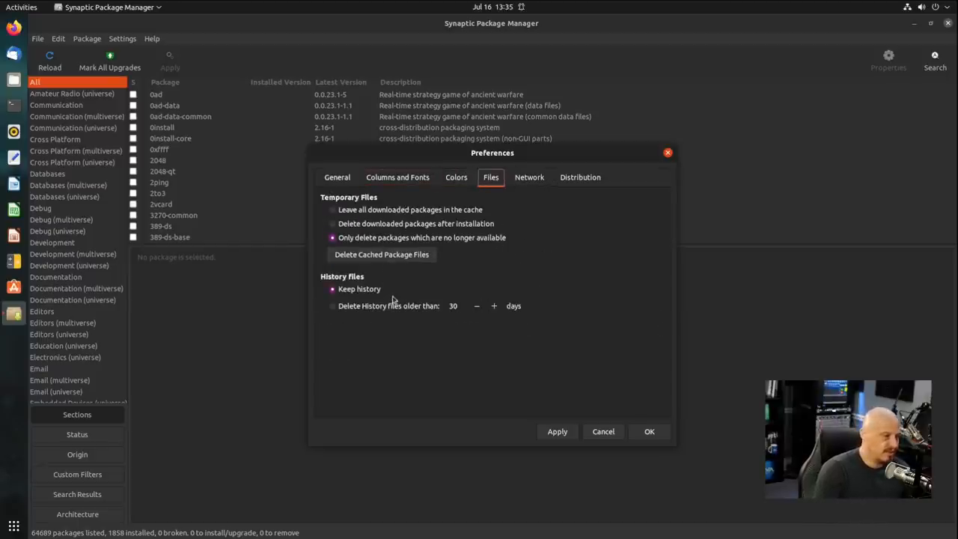
mouse_move(520, 238)
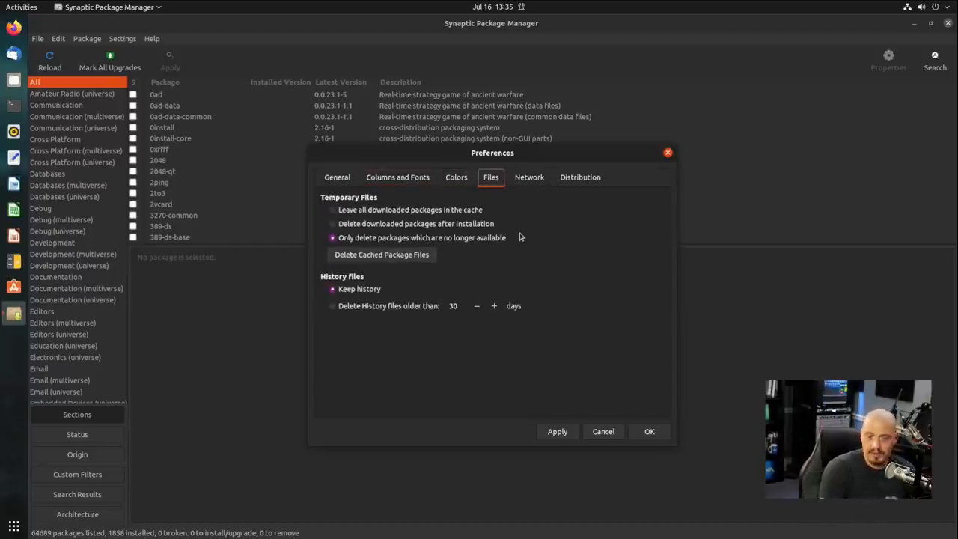
click(580, 177)
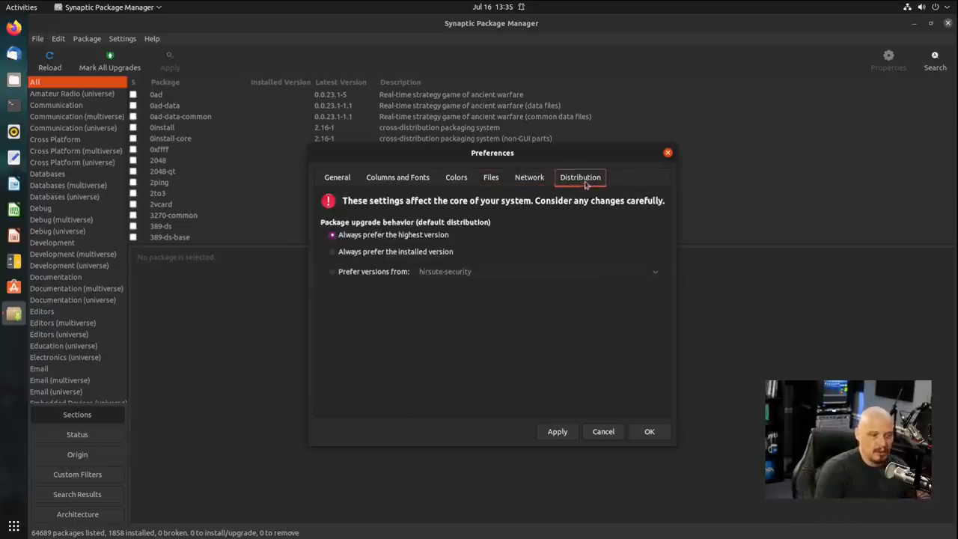
mouse_move(374, 208)
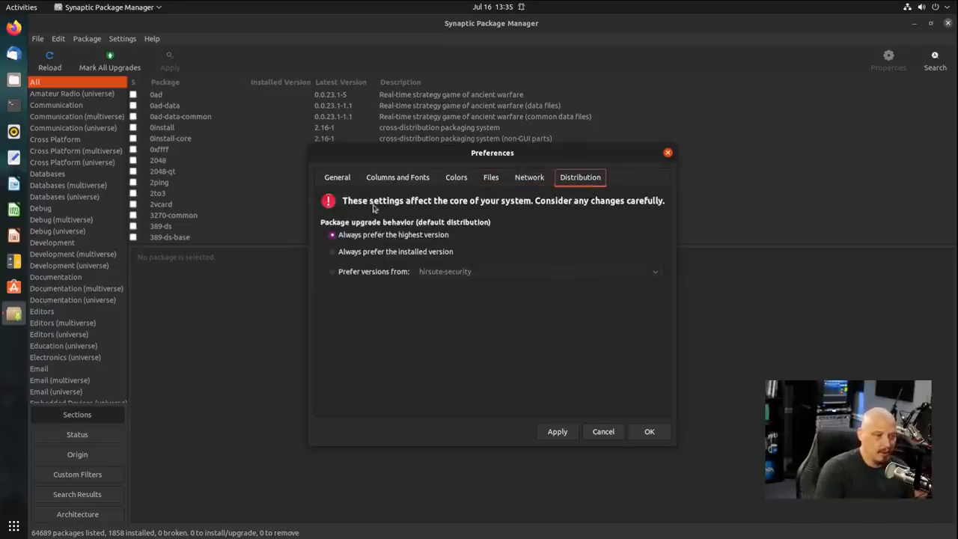
mouse_move(635, 208)
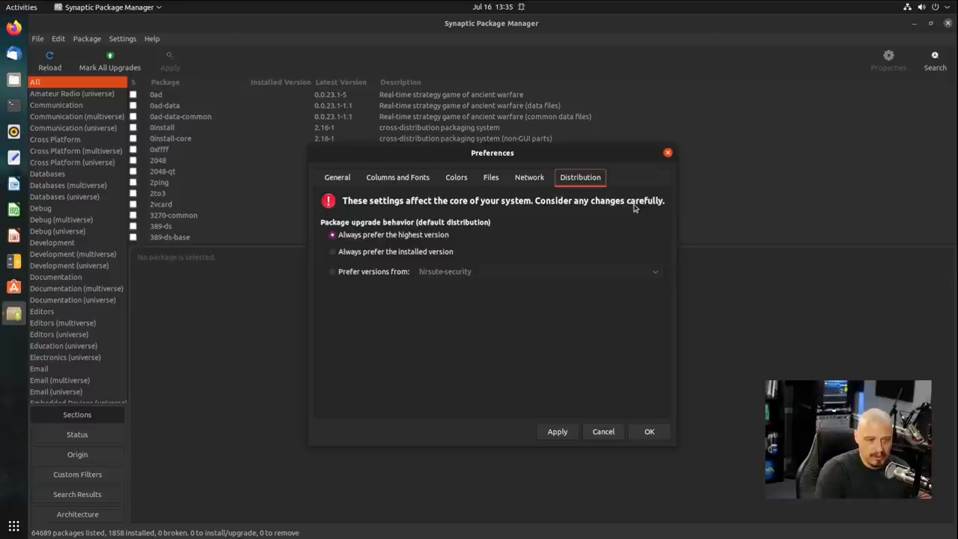
mouse_move(432, 328)
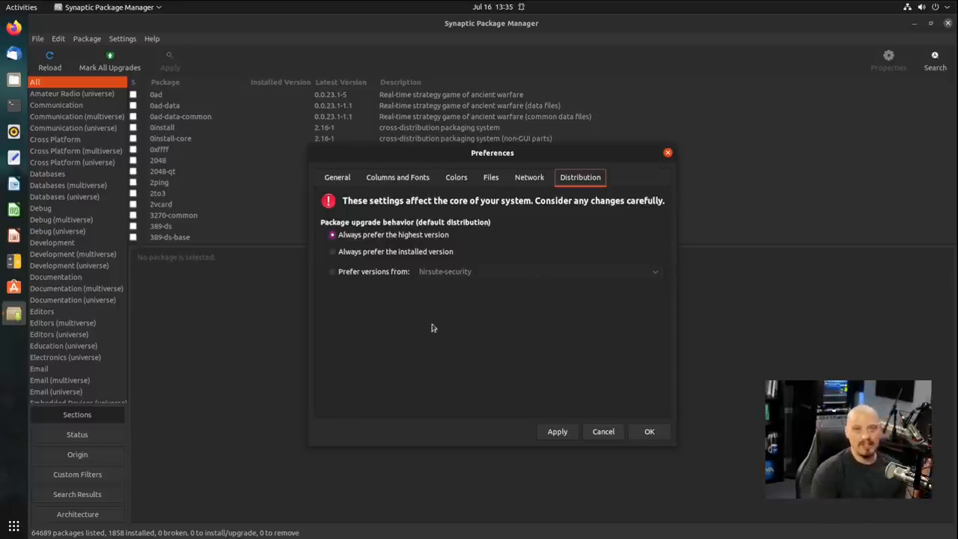
mouse_move(425, 268)
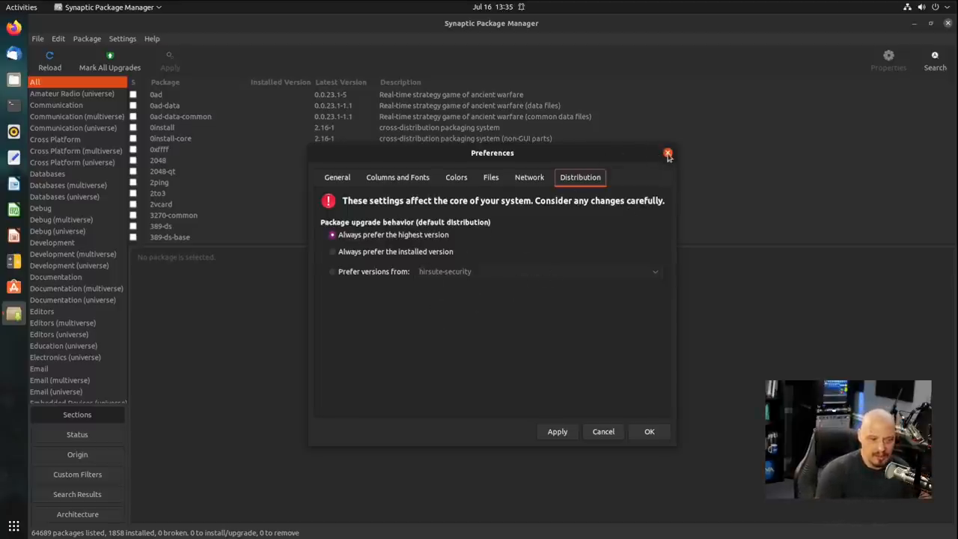
click(667, 153)
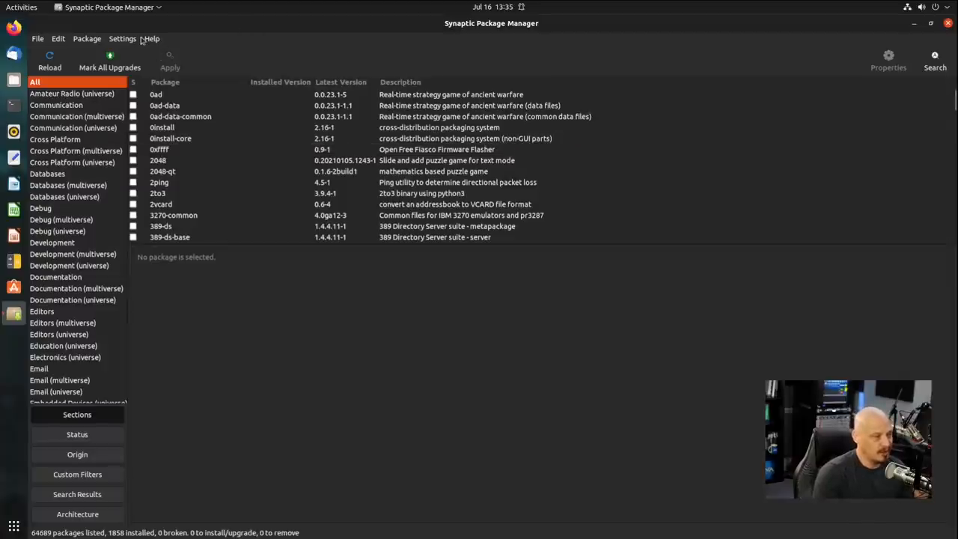
click(122, 39)
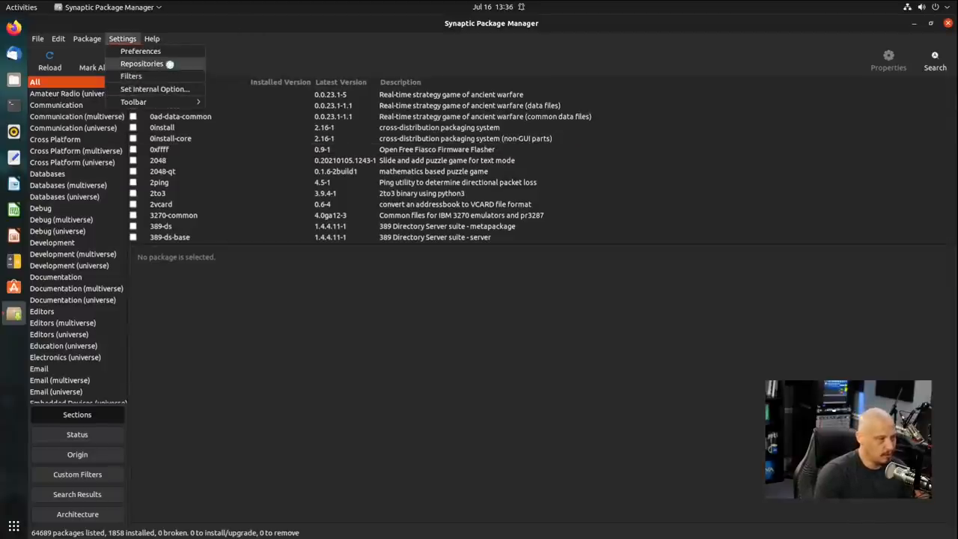
Step: Open the Repositories settings, showing main, universe, restricted and multiverse sources enabled
click(142, 63)
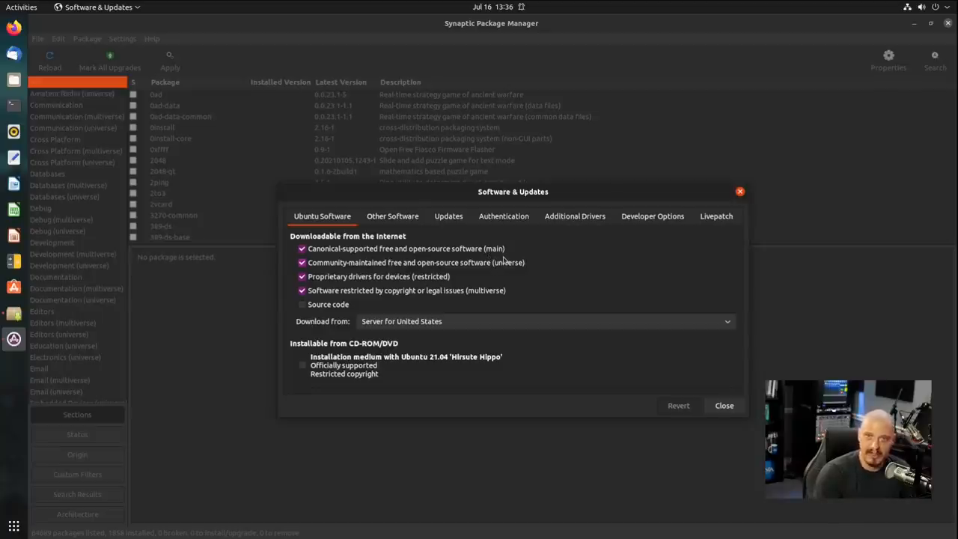
mouse_move(515, 268)
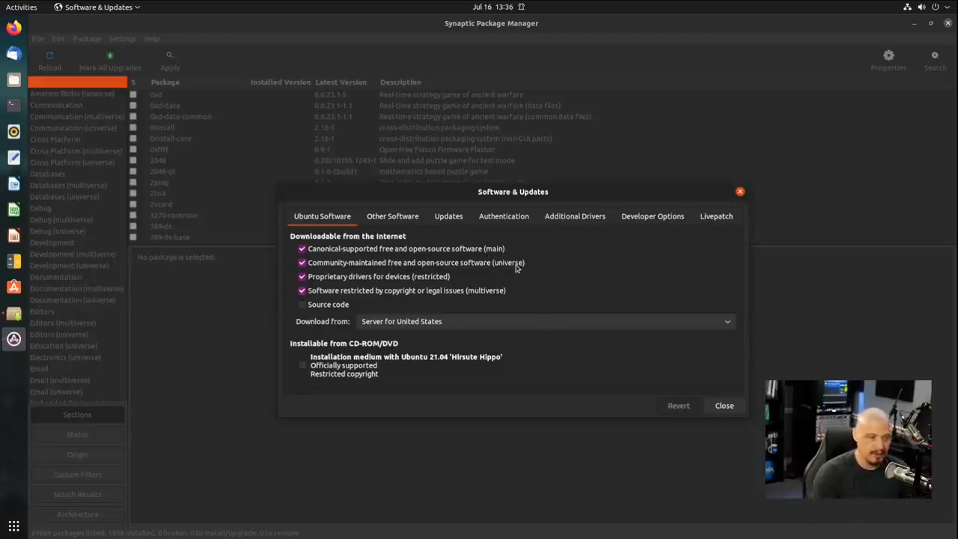